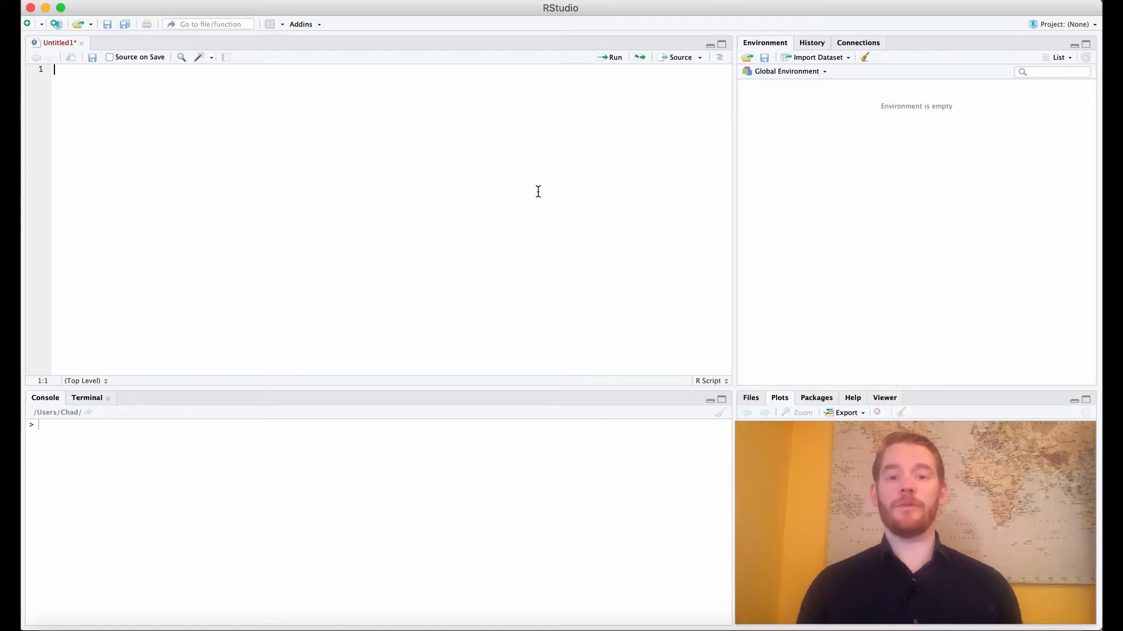
Step: Begin reg_data = data.frame( with Scores = c(rnorm(50,100,20), rnorm(50,200,20)
{"action": "type", "text": "reg_data ="}
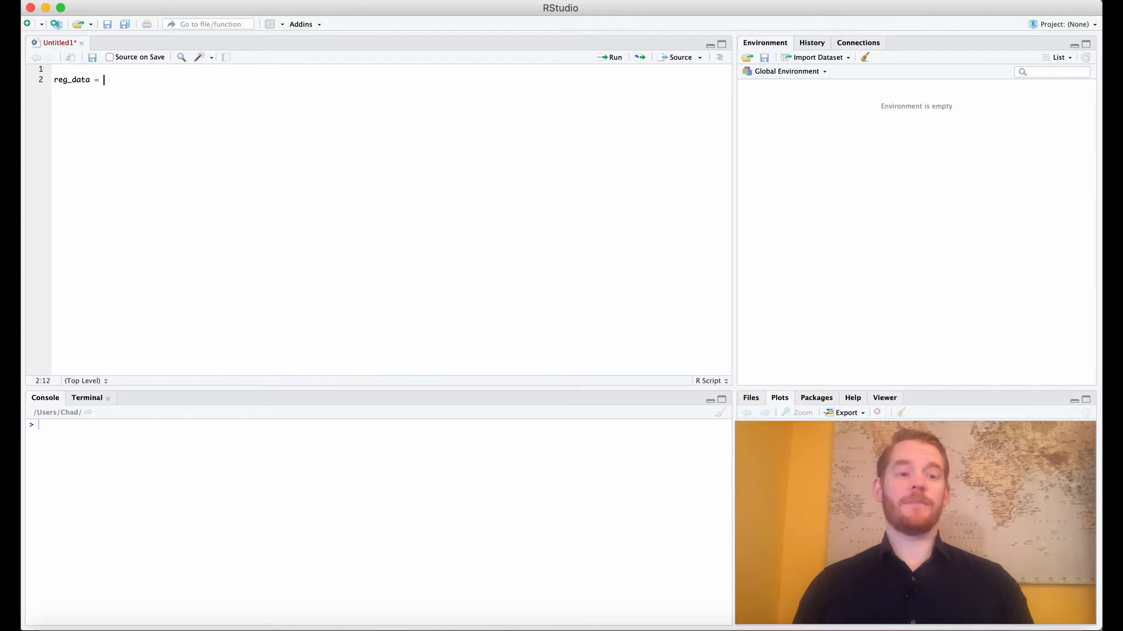
{"action": "type", "text": "data.f"}
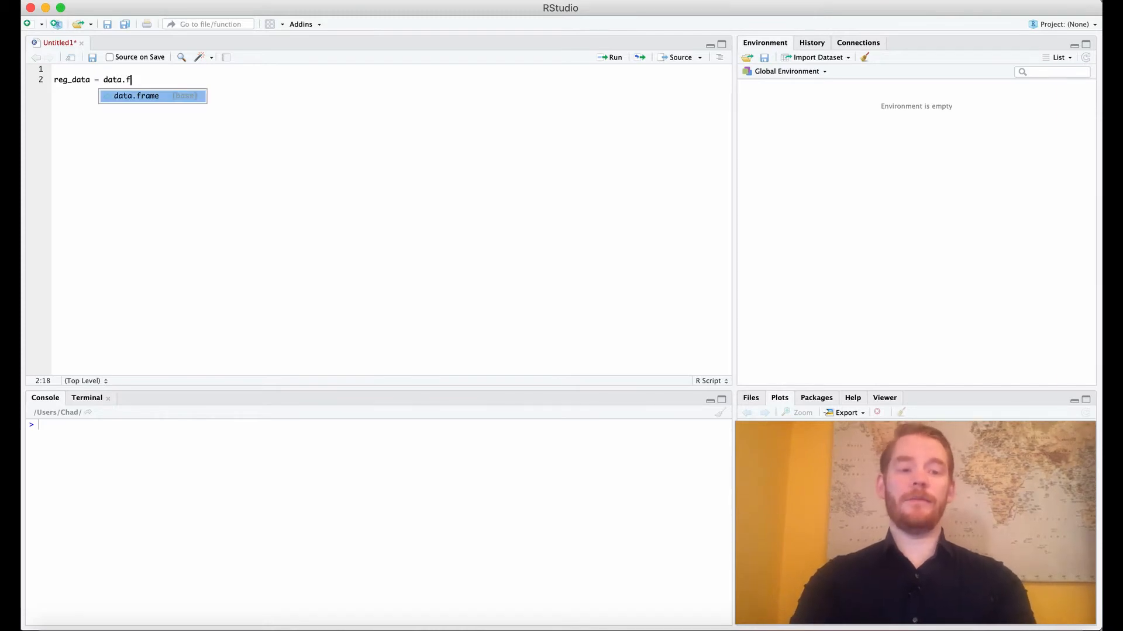
{"action": "key", "text": "Tab"}
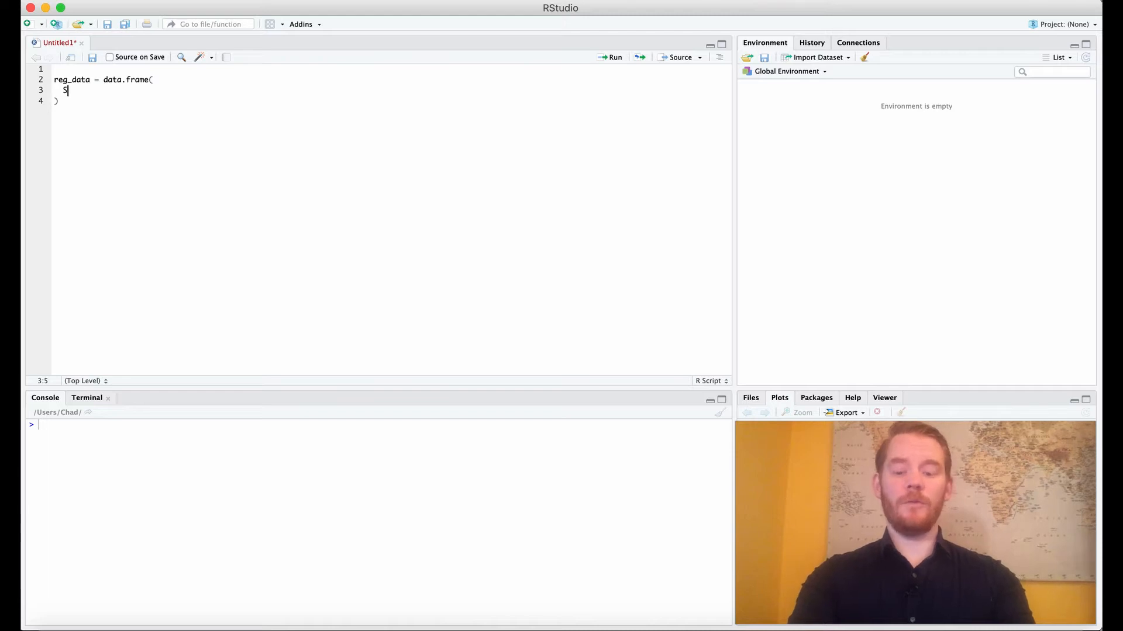
{"action": "type", "text": "cores ="}
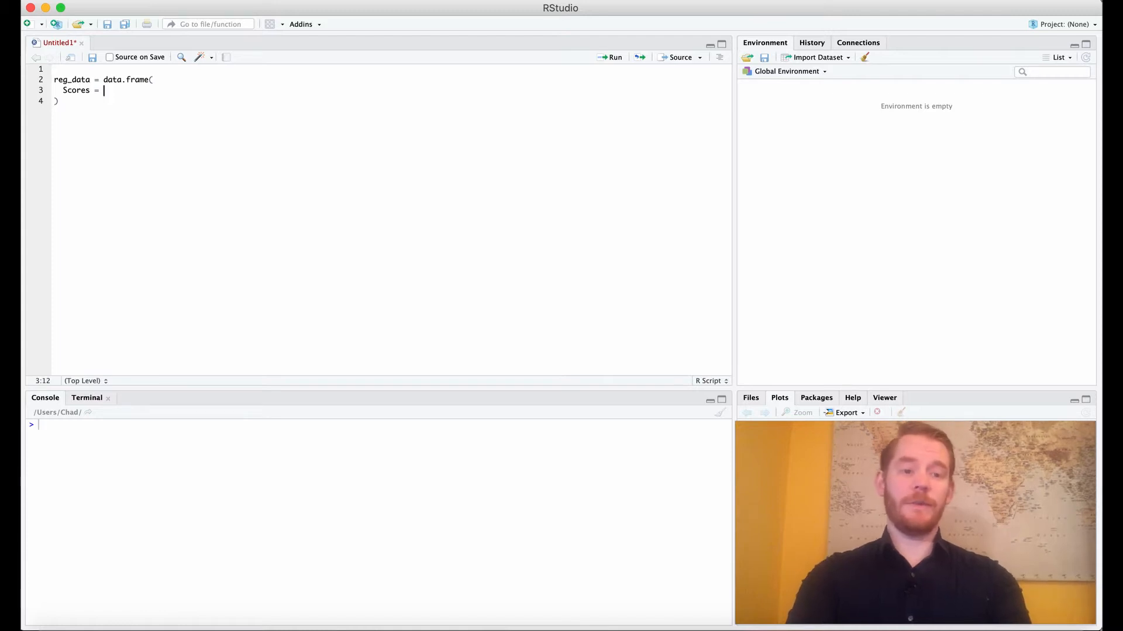
{"action": "type", "text": "c(rnorm"}
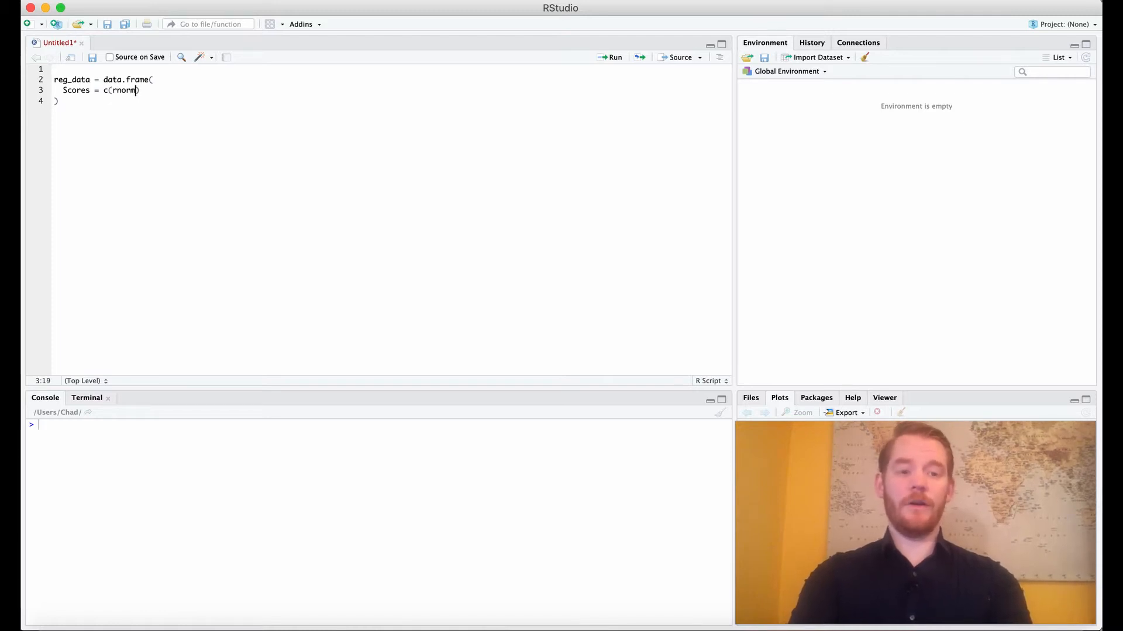
{"action": "type", "text": "("}
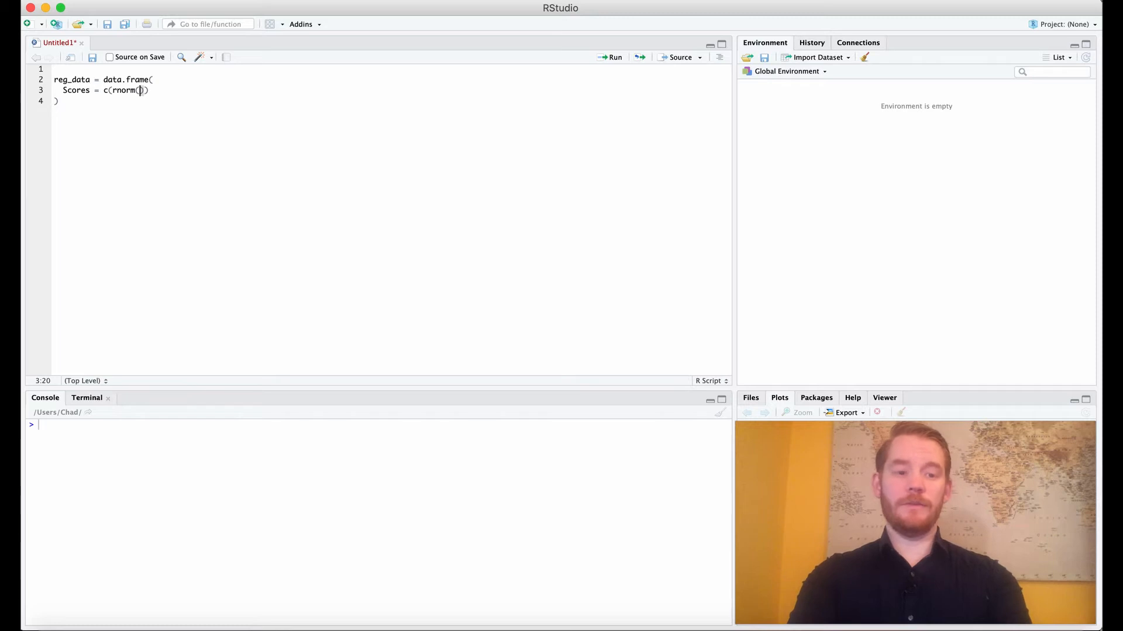
{"action": "type", "text": "50,100,20"}
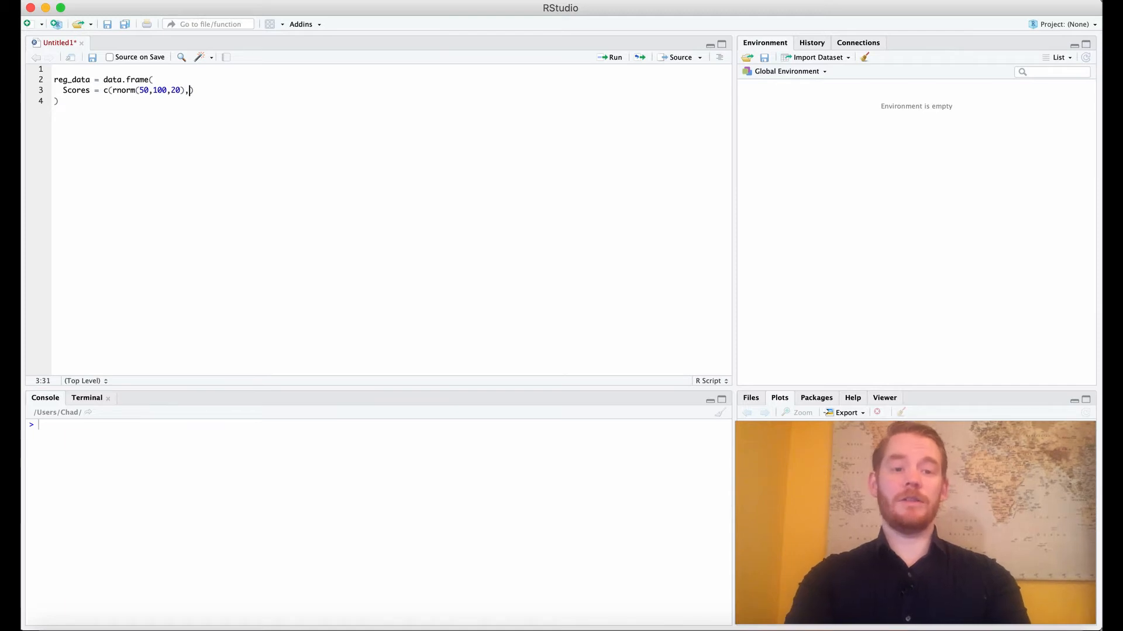
{"action": "type", "text": "rnorm("}
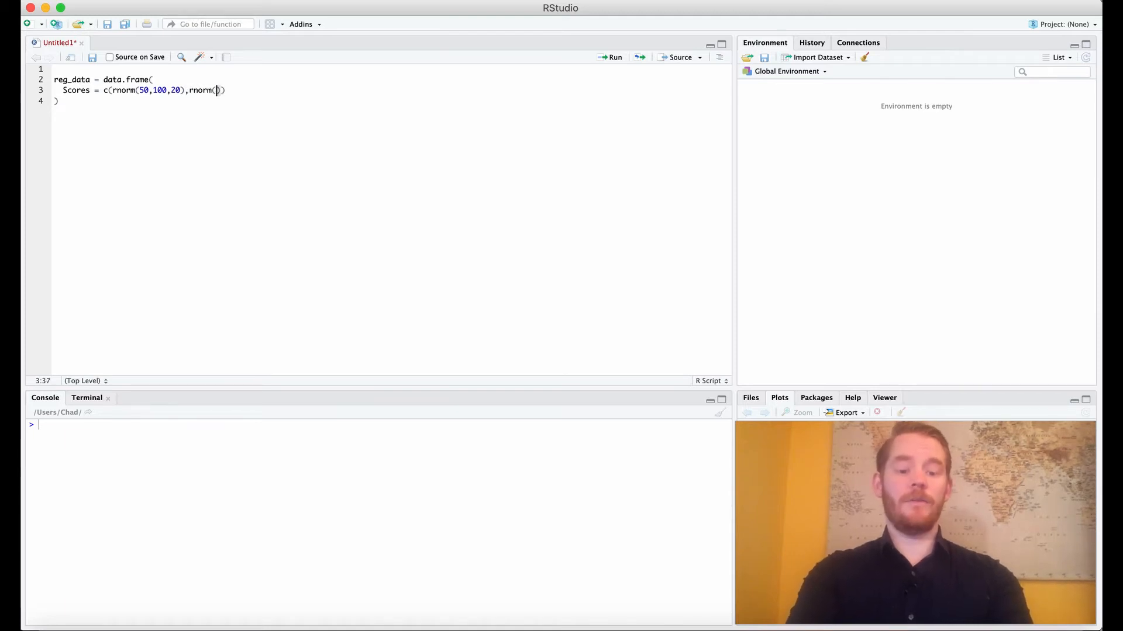
{"action": "type", "text": "50,2"}
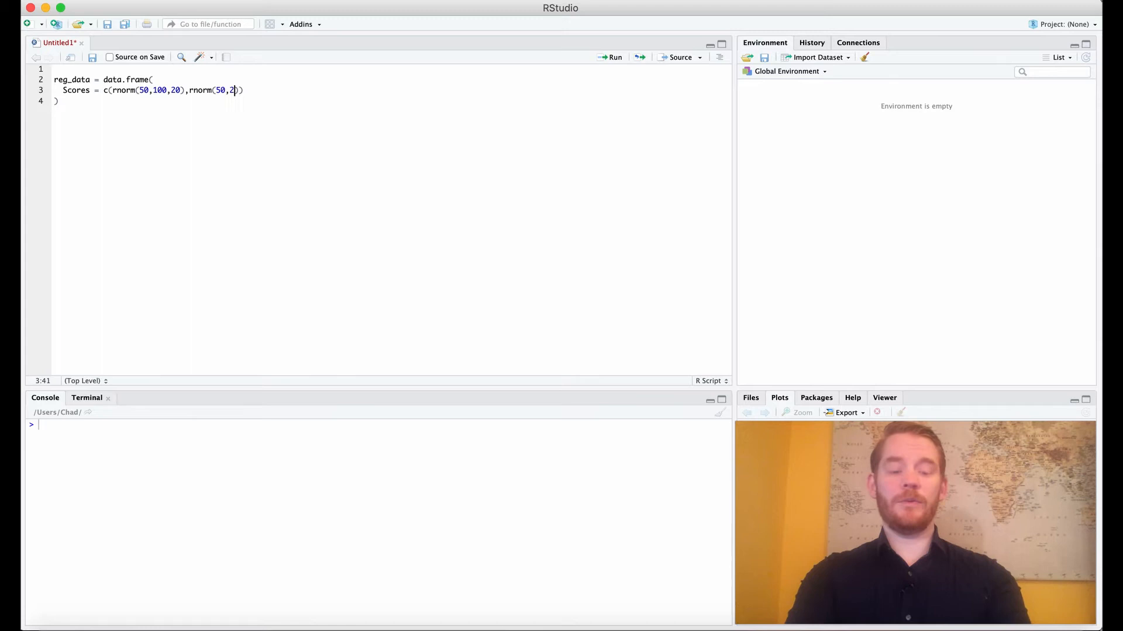
{"action": "type", "text": "00,"}
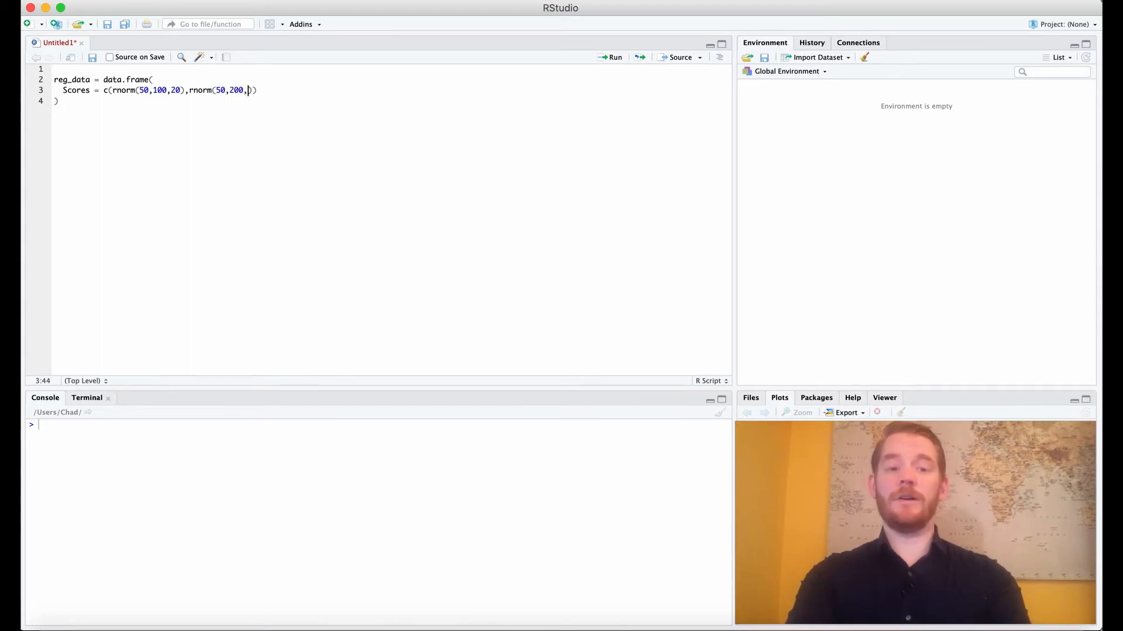
{"action": "type", "text": "20)"}
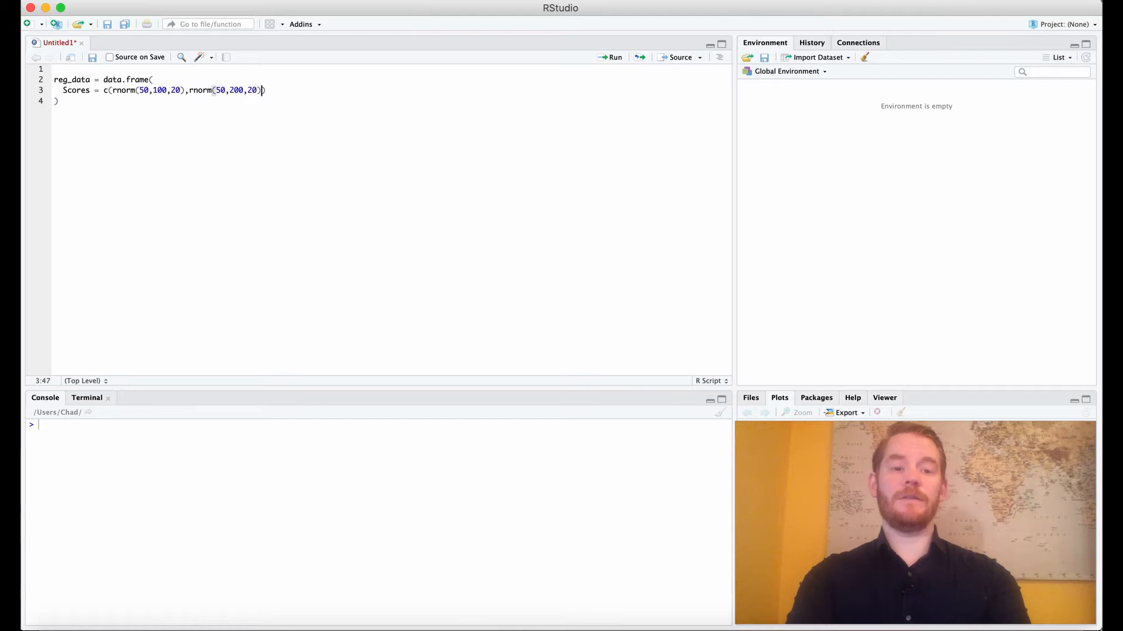
Step: Append rnorm(50,500,20) and rnorm(50,250,20) to the Scores vector
{"action": "type", "text": ",rn"}
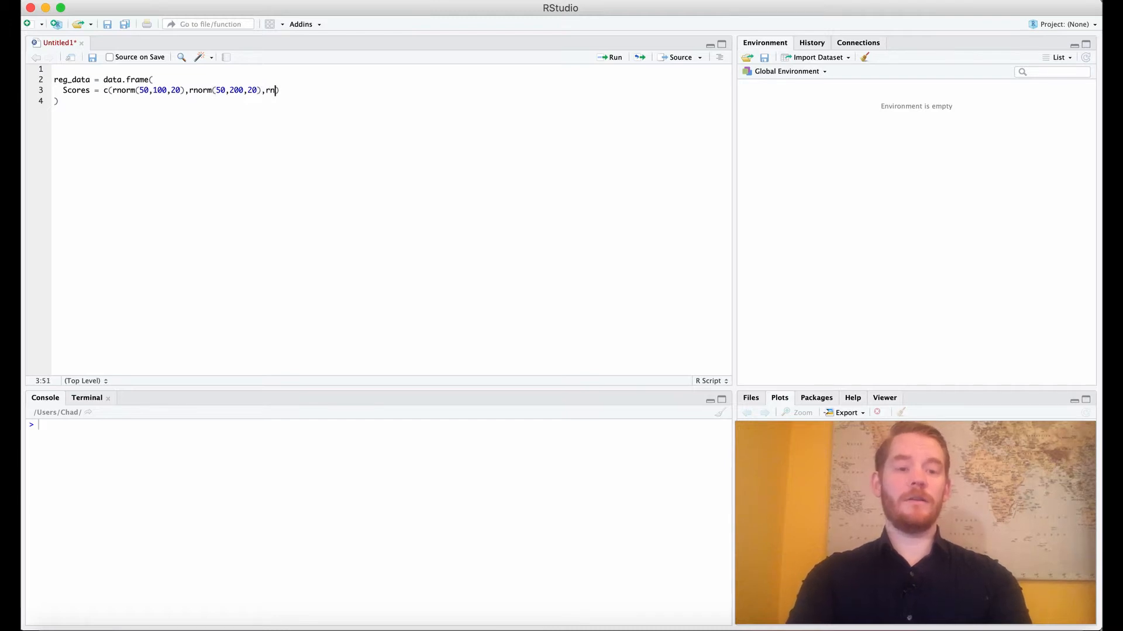
{"action": "type", "text": "orm("}
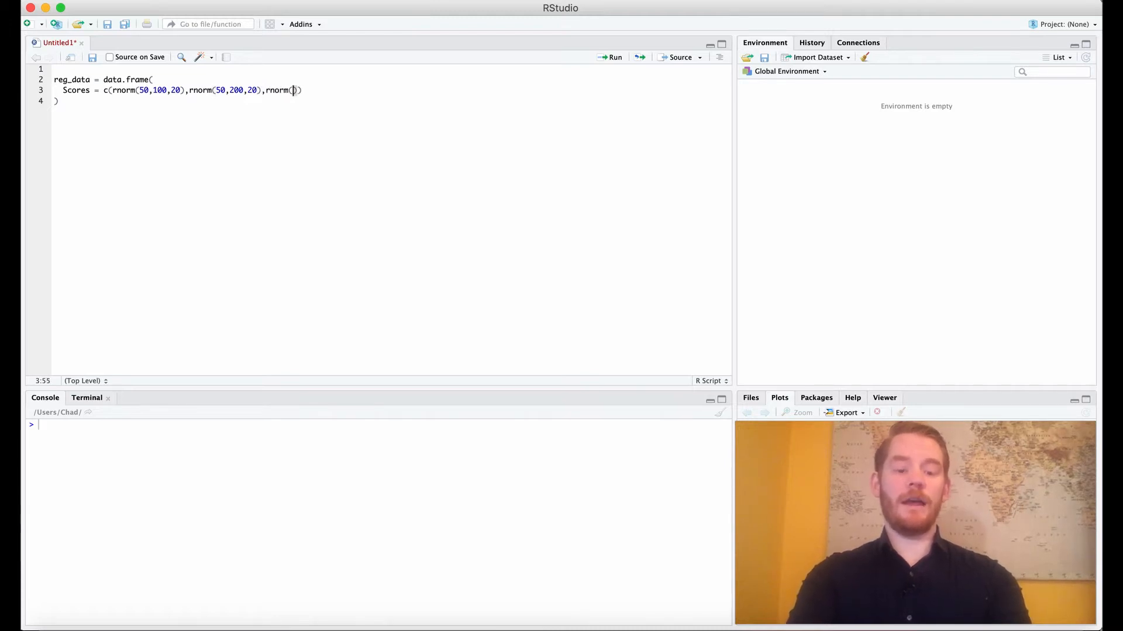
{"action": "type", "text": "50,500"}
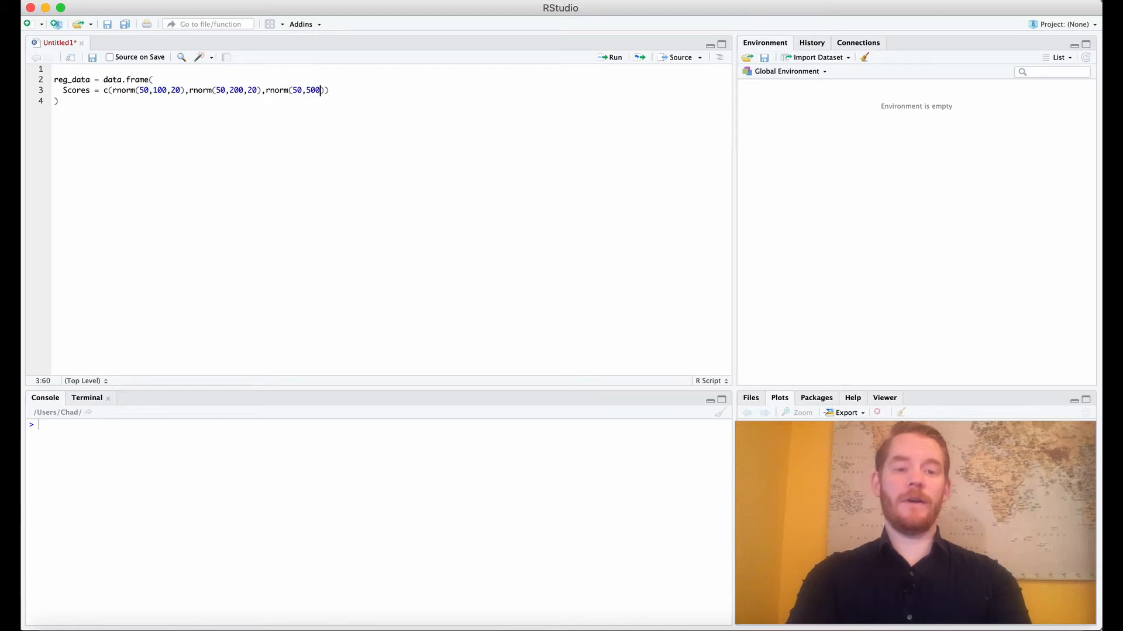
{"action": "type", "text": ",20"}
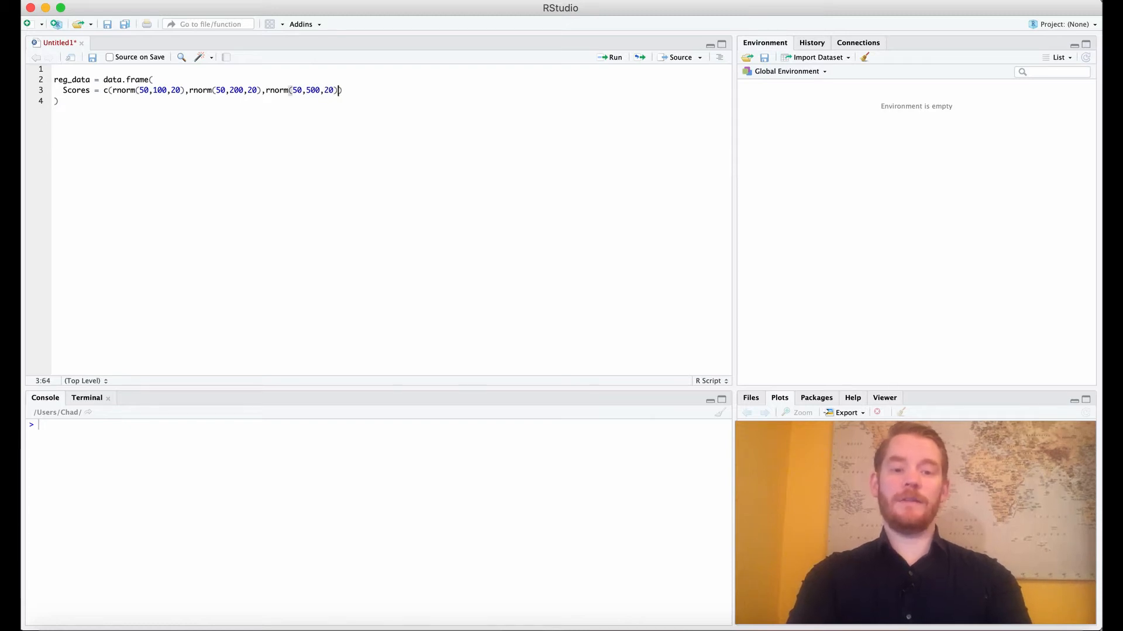
{"action": "type", "text": ",rnorm(50,"}
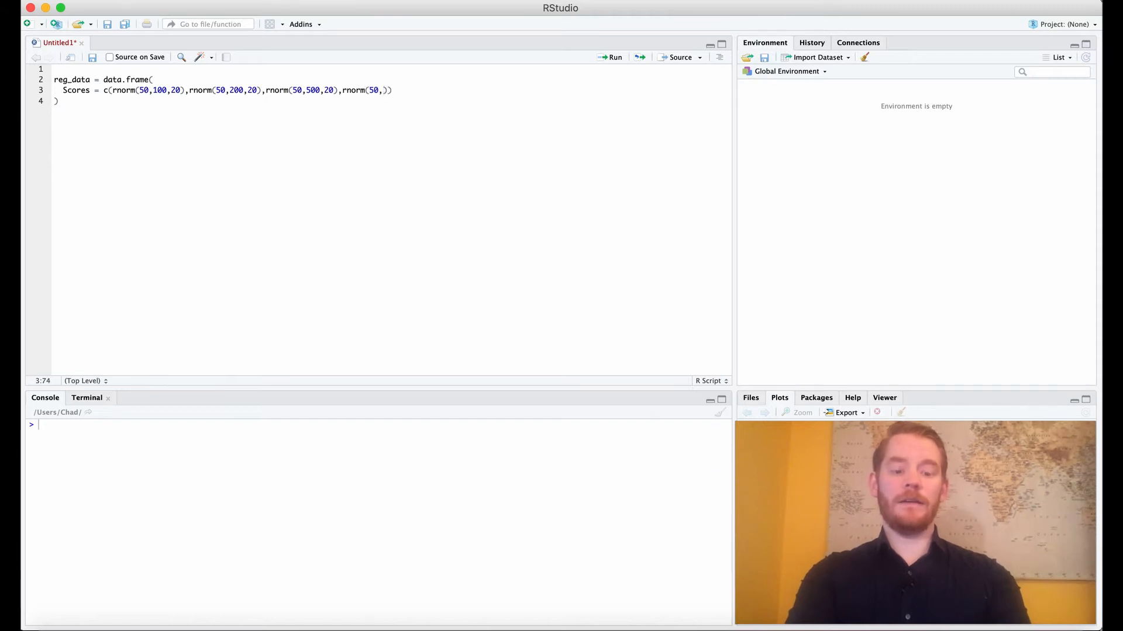
{"action": "type", "text": "250,"}
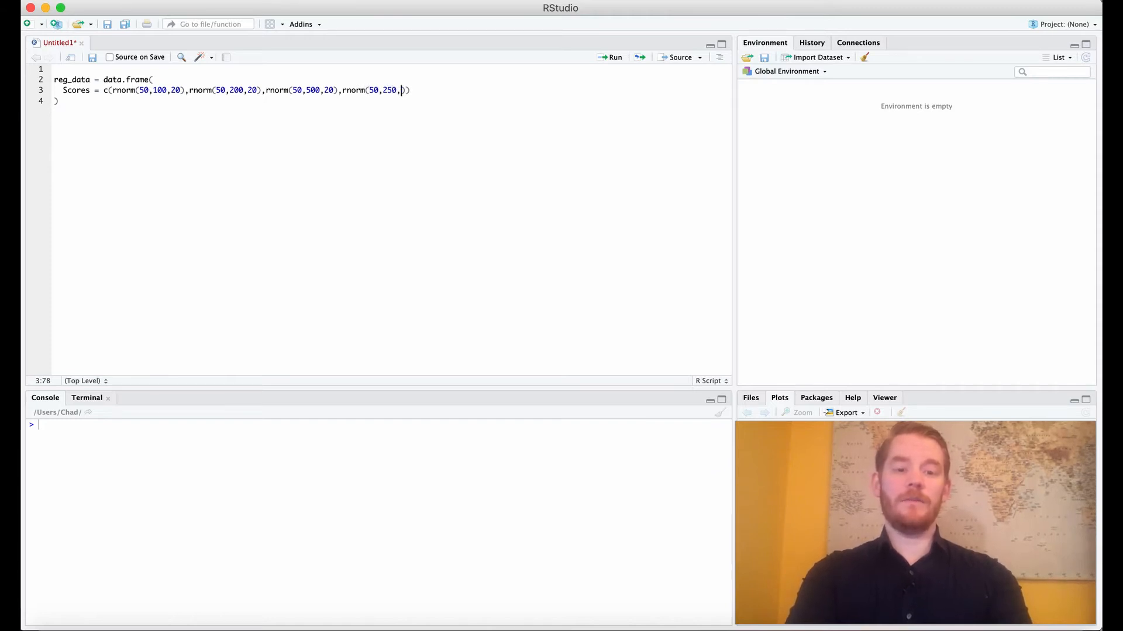
{"action": "type", "text": "20"}
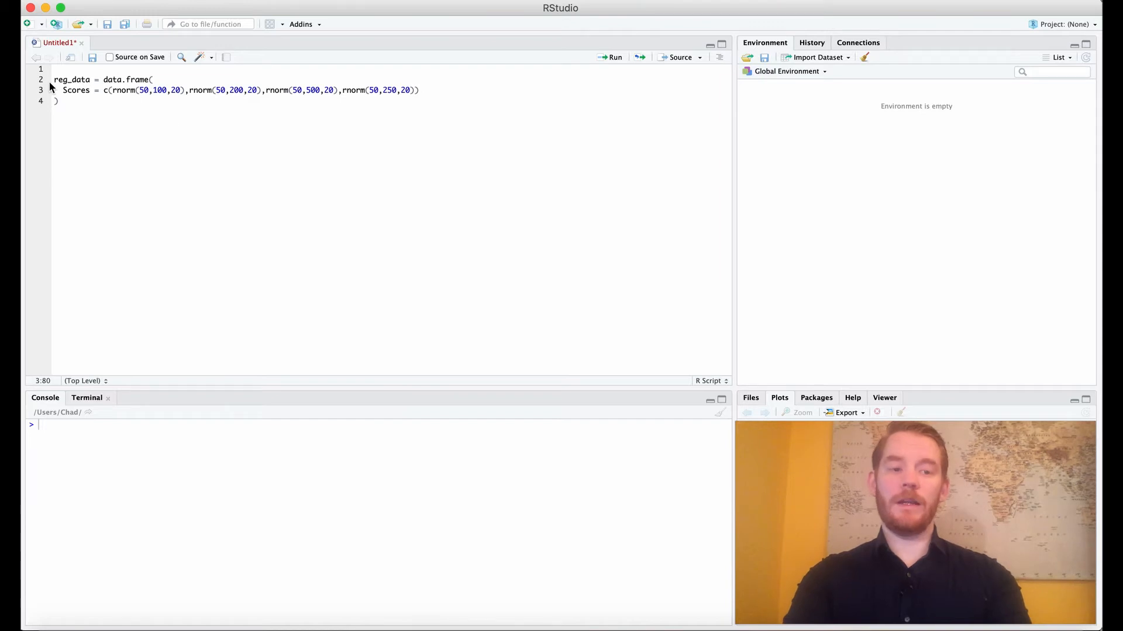
{"action": "type", "text": ","}
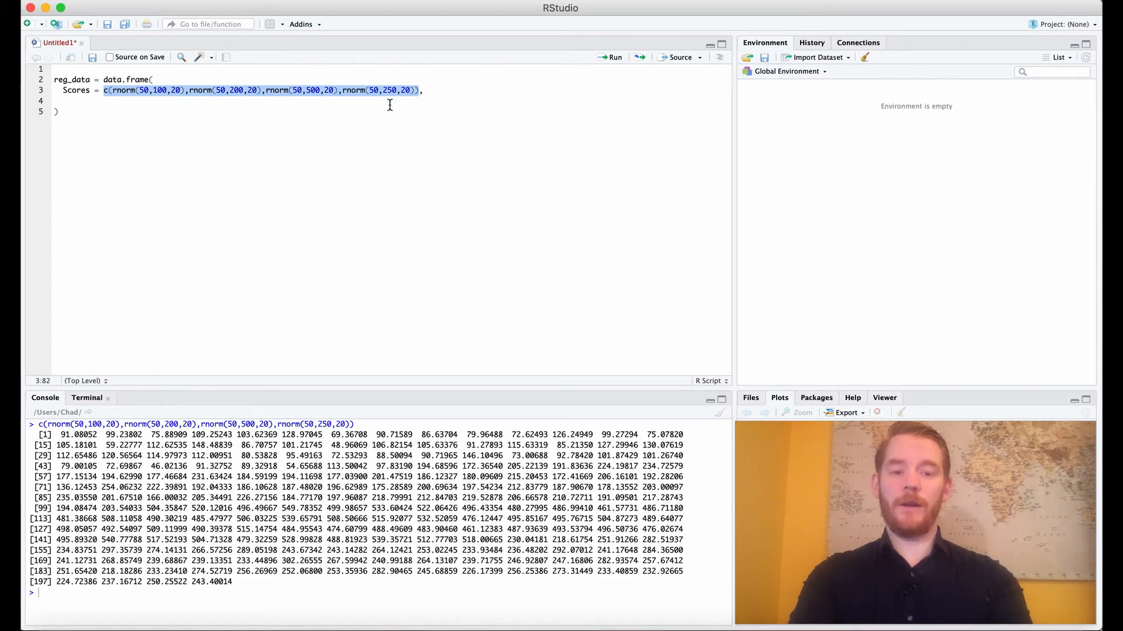
Step: Add Factor1 = c(rep(-1,100),rep(1,100)) to the data frame
{"action": "type", "text": "Factor"}
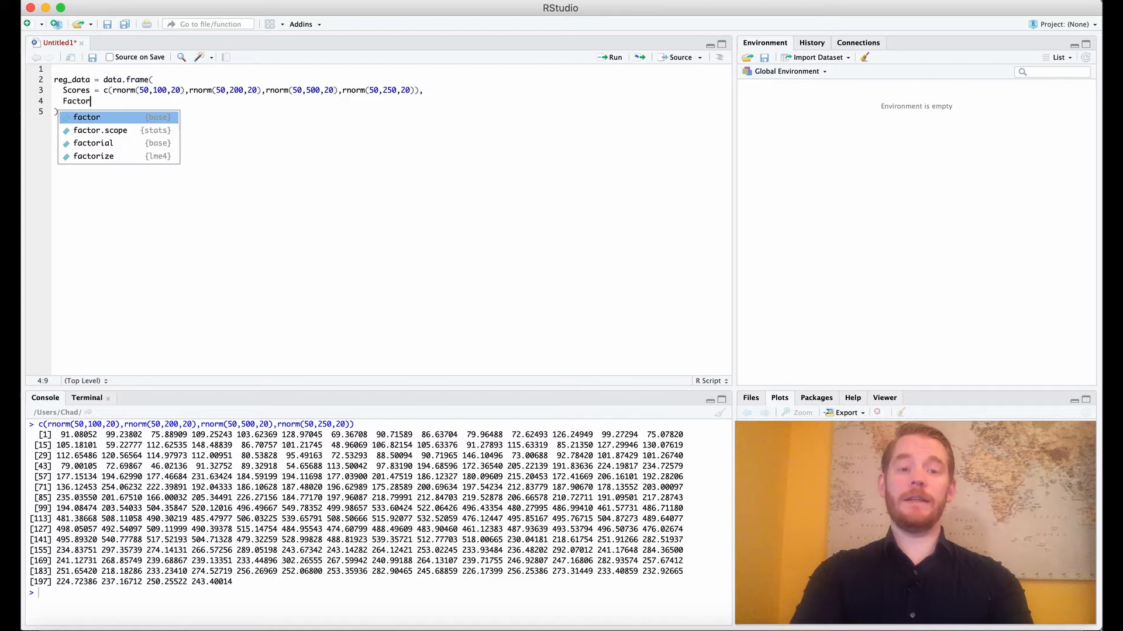
{"action": "type", "text": "1 ="}
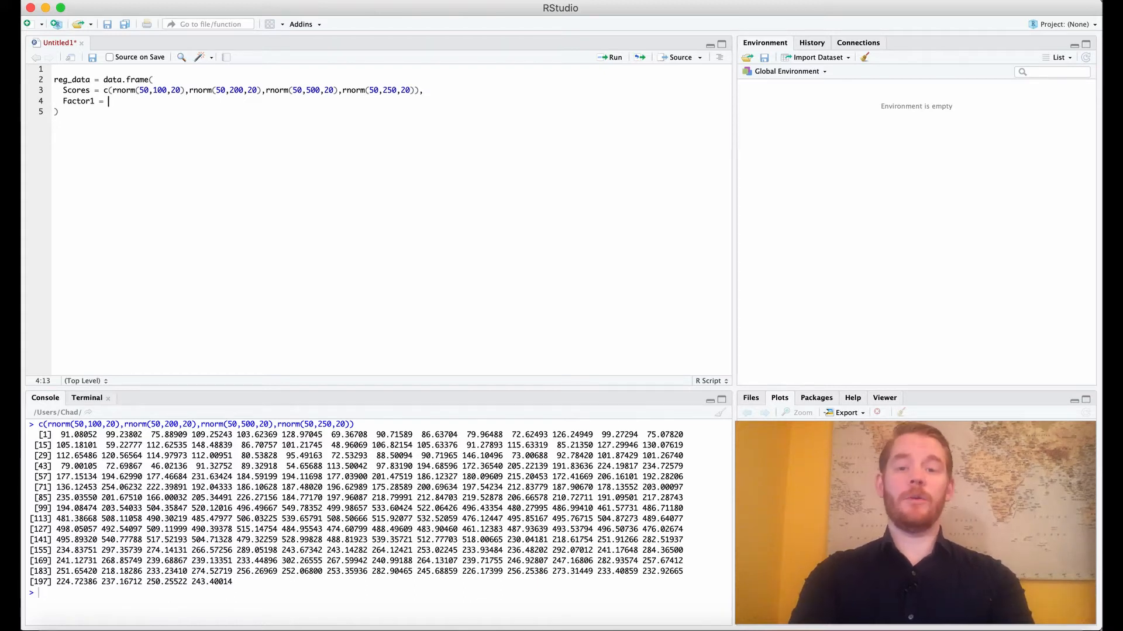
{"action": "type", "text": "c(rep("}
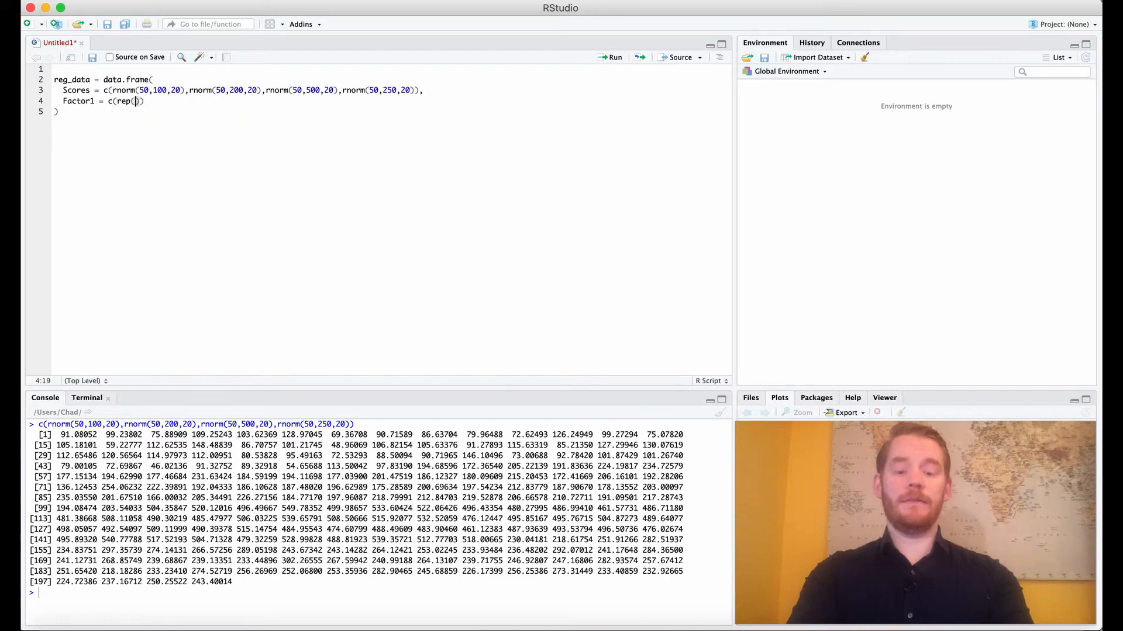
{"action": "type", "text": "-1,100"}
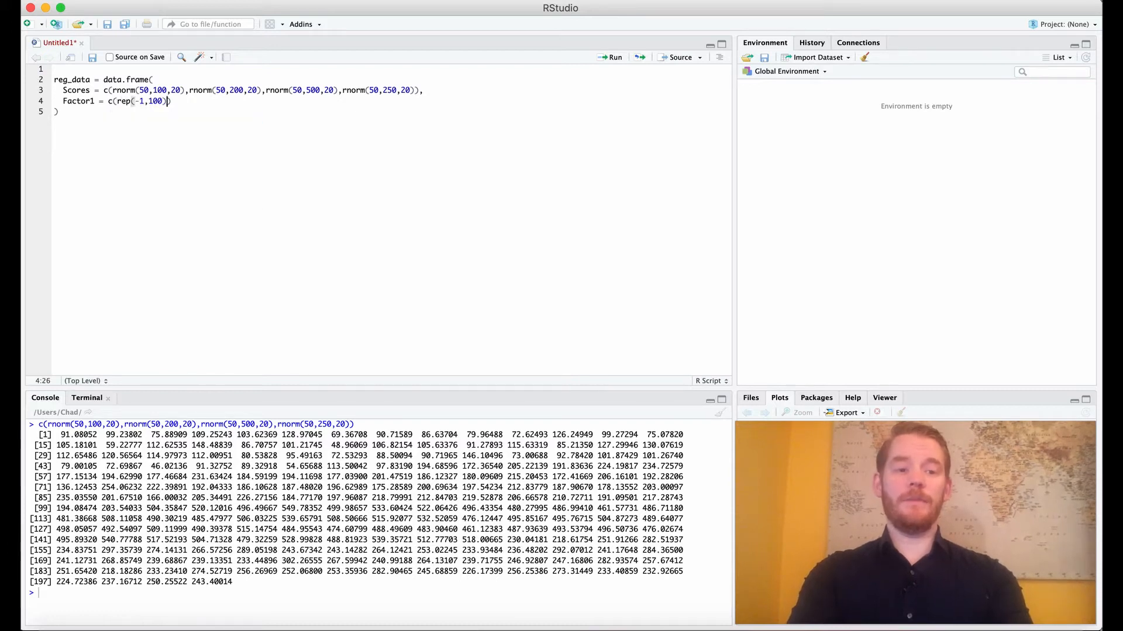
{"action": "type", "text": ",rep(1,100"}
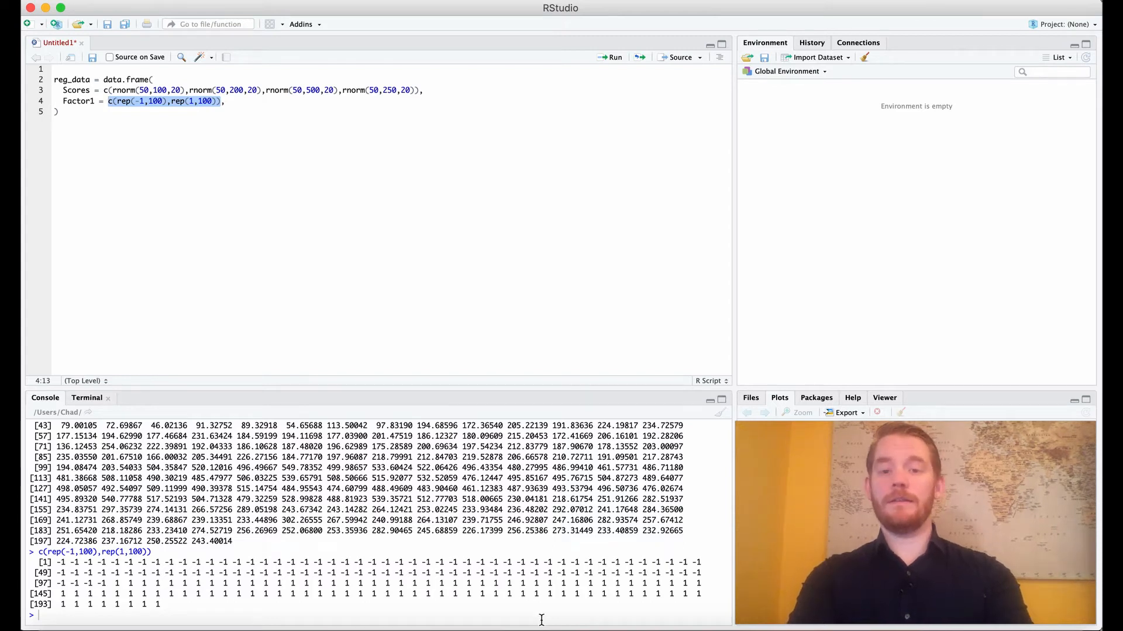
Step: Write Factor2 = rep(c(rep(-1,50),rep(1,50)),2) and select it for testing
{"action": "left_click", "coordinate": [226, 101]}
{"action": "type", "text": "Factor2 = c(re"}
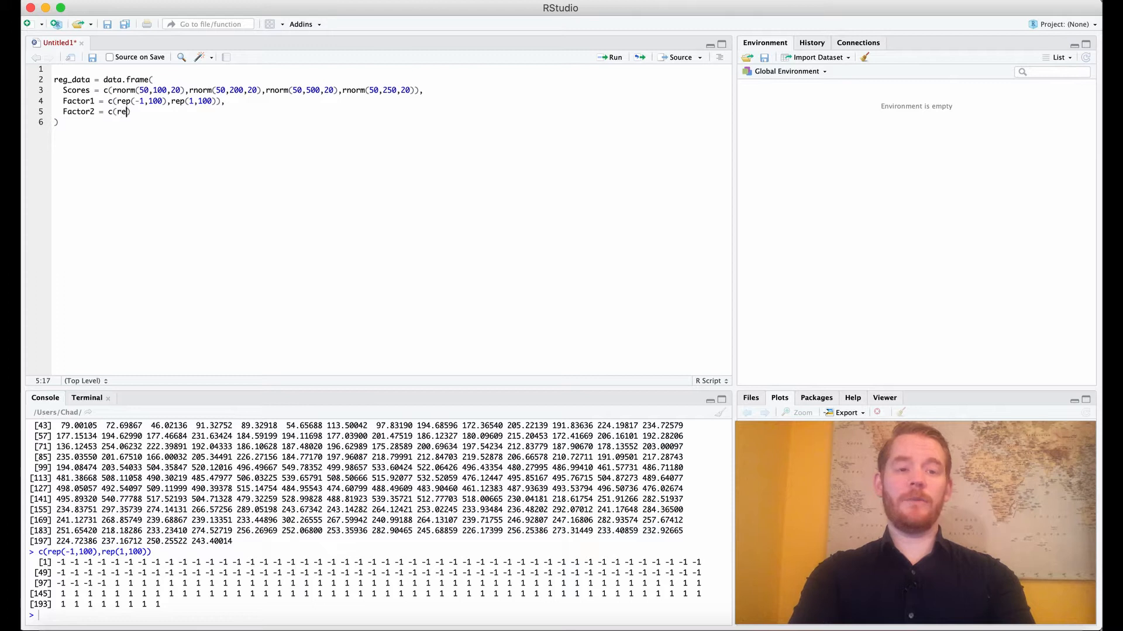
{"action": "type", "text": "-1,50"}
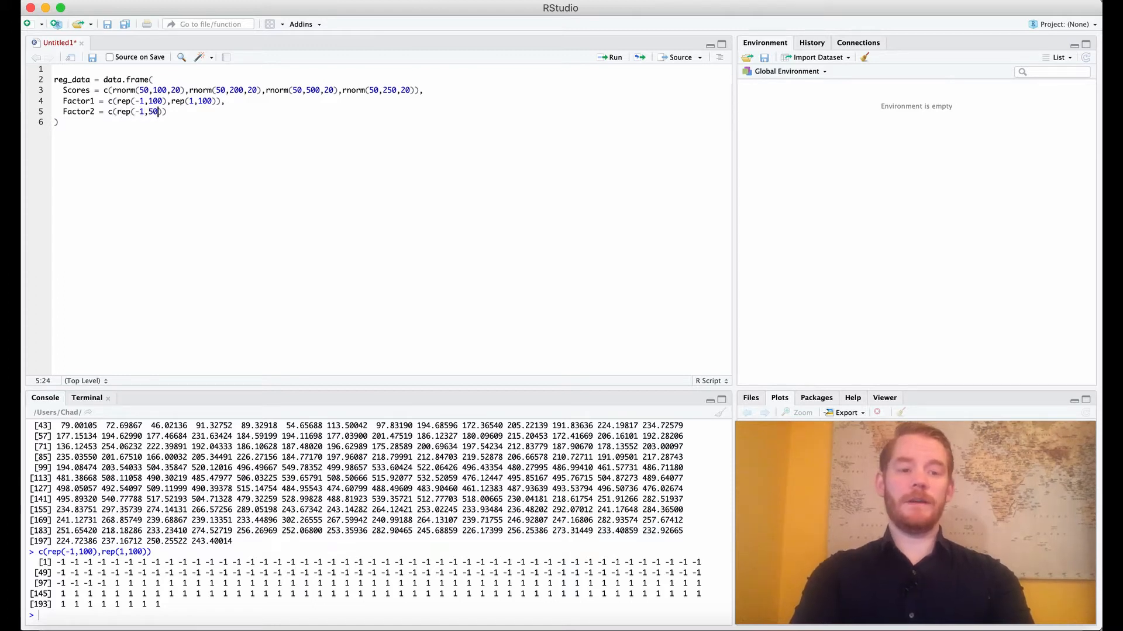
{"action": "type", "text": ",rep"}
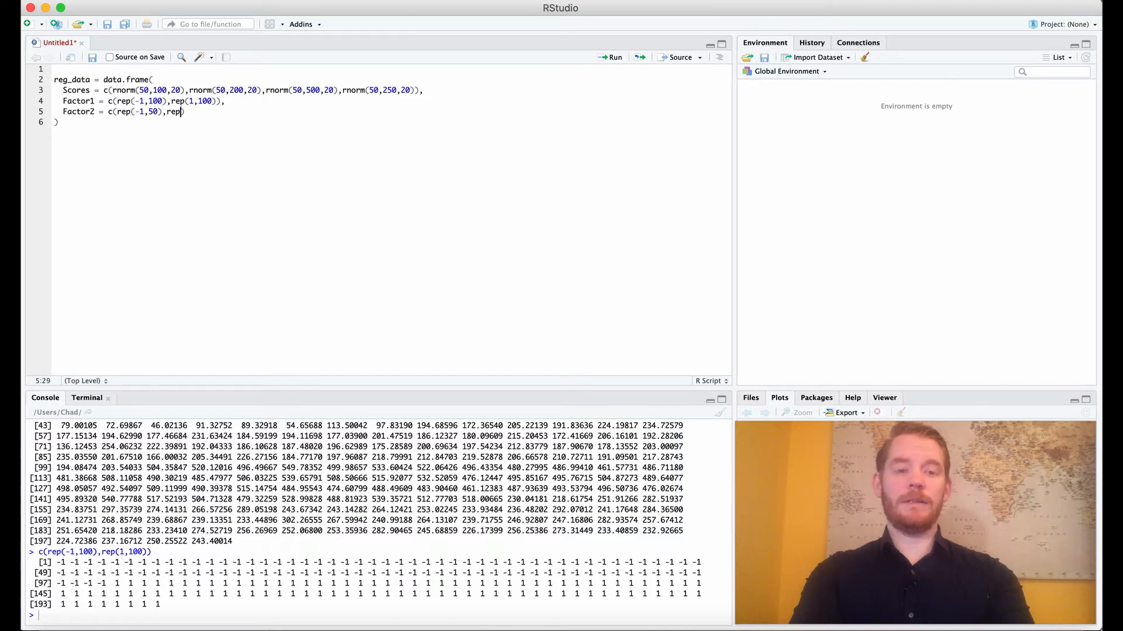
{"action": "type", "text": "(1,50)"}
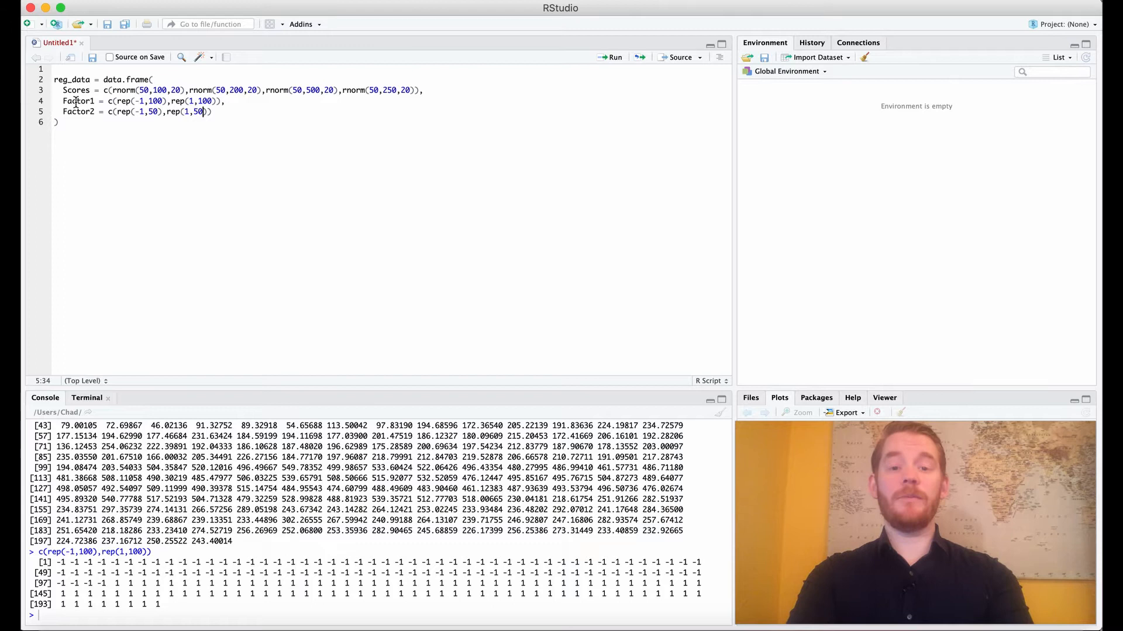
{"action": "type", "text": "rep("}
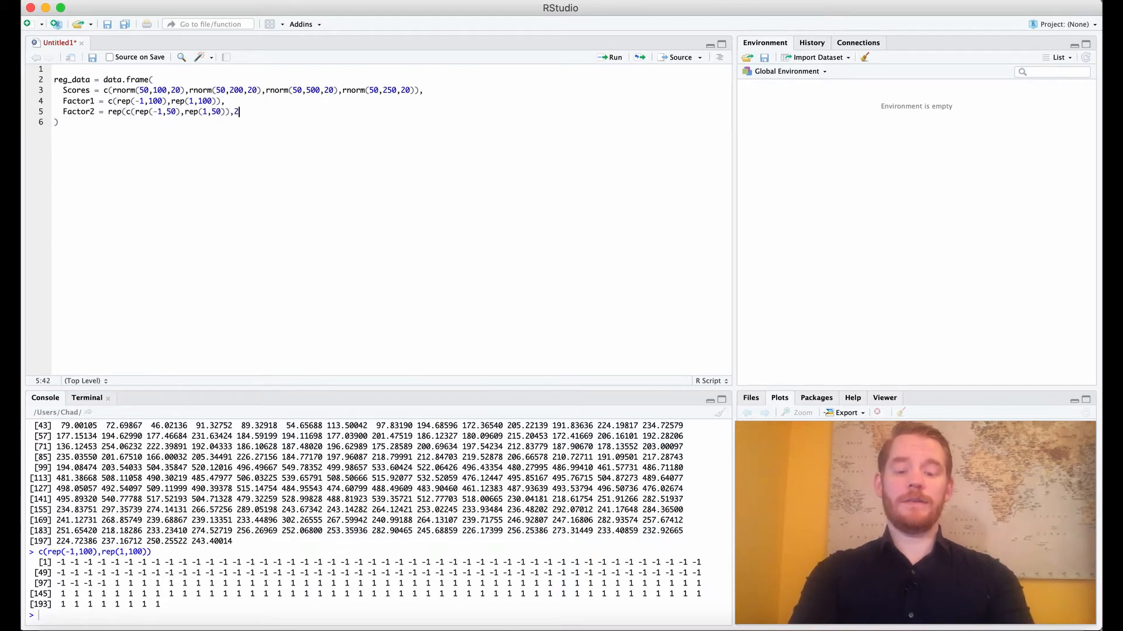
{"action": "type", "text": "),"}
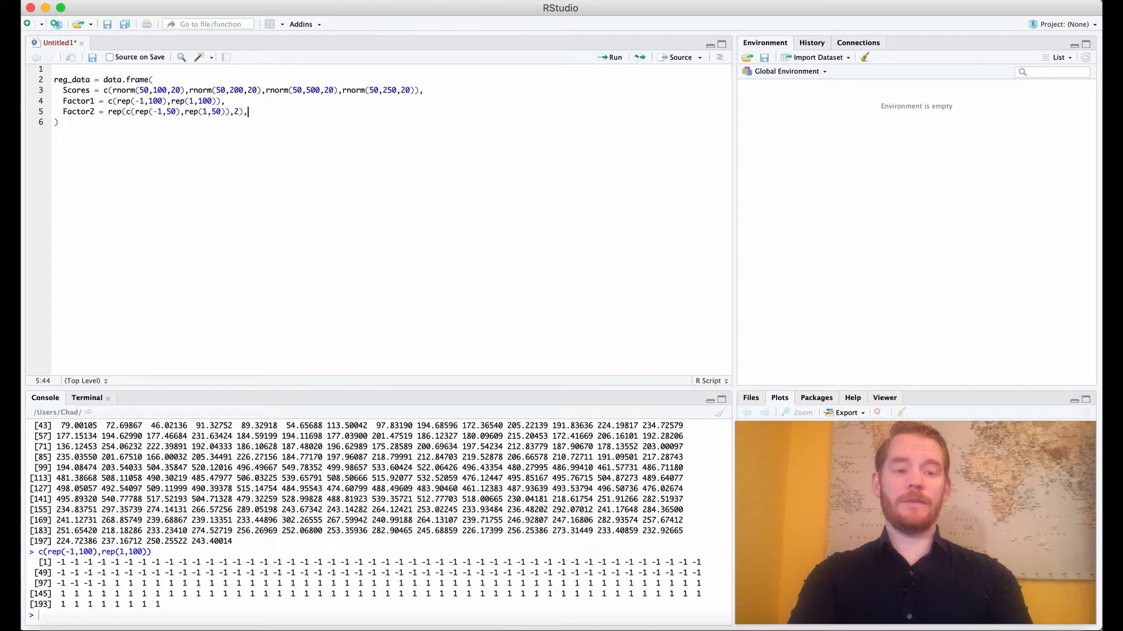
{"action": "left_click_drag", "start_coordinate": [105, 112], "coordinate": [243, 111]}
{"action": "type", "text": "Subject"}
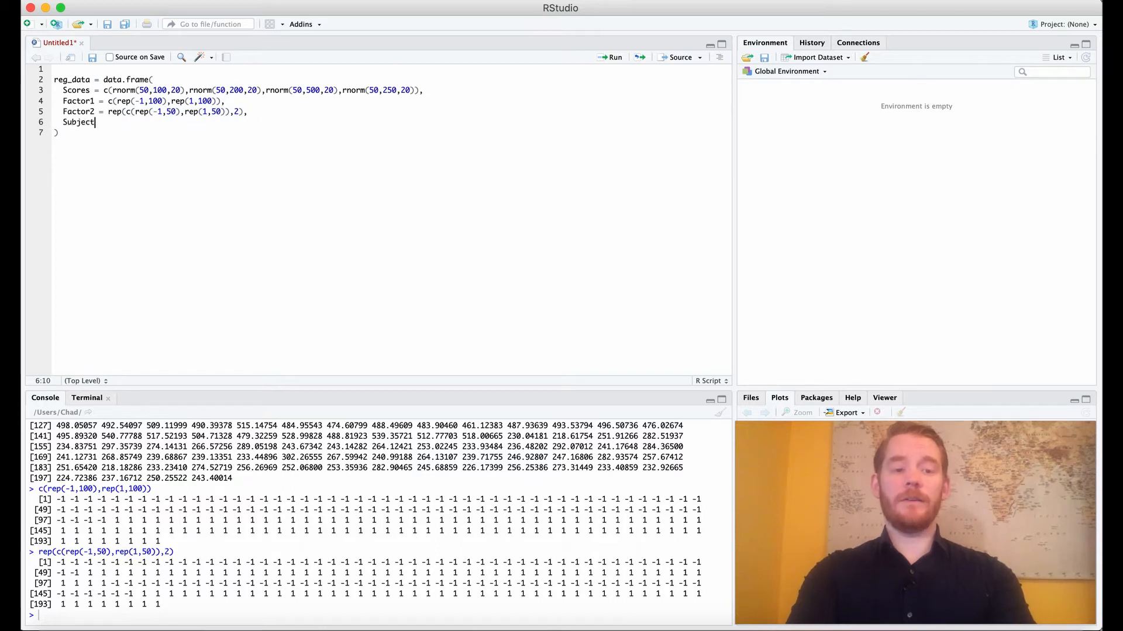
Step: Complete the Subject column as Subject = 1:50
{"action": "type", "text": "= 1:"}
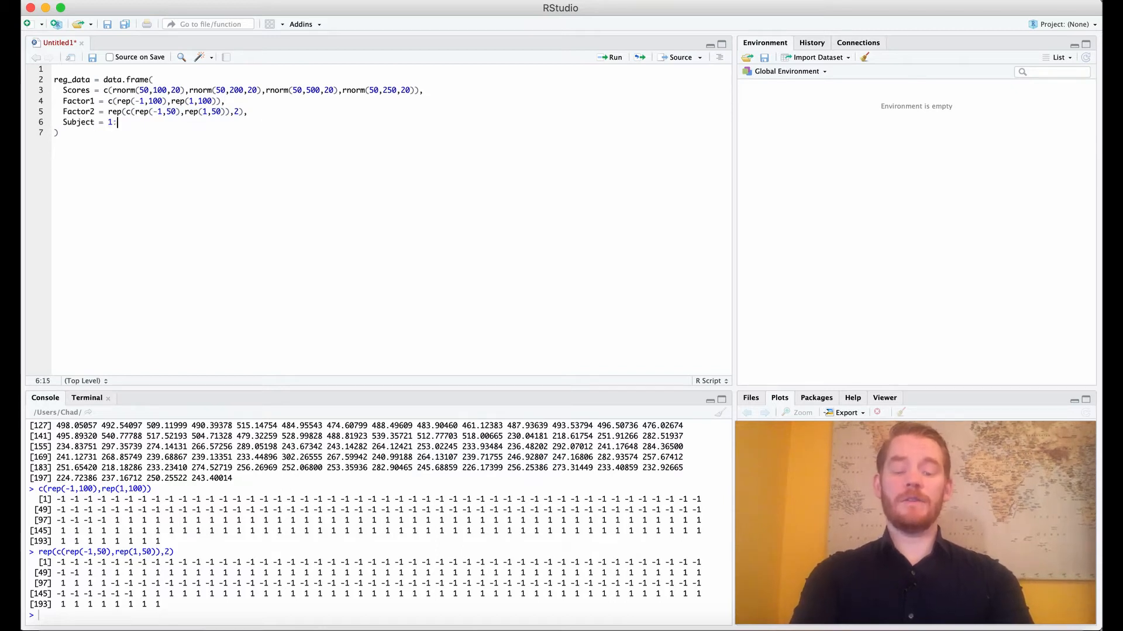
{"action": "type", "text": "50"}
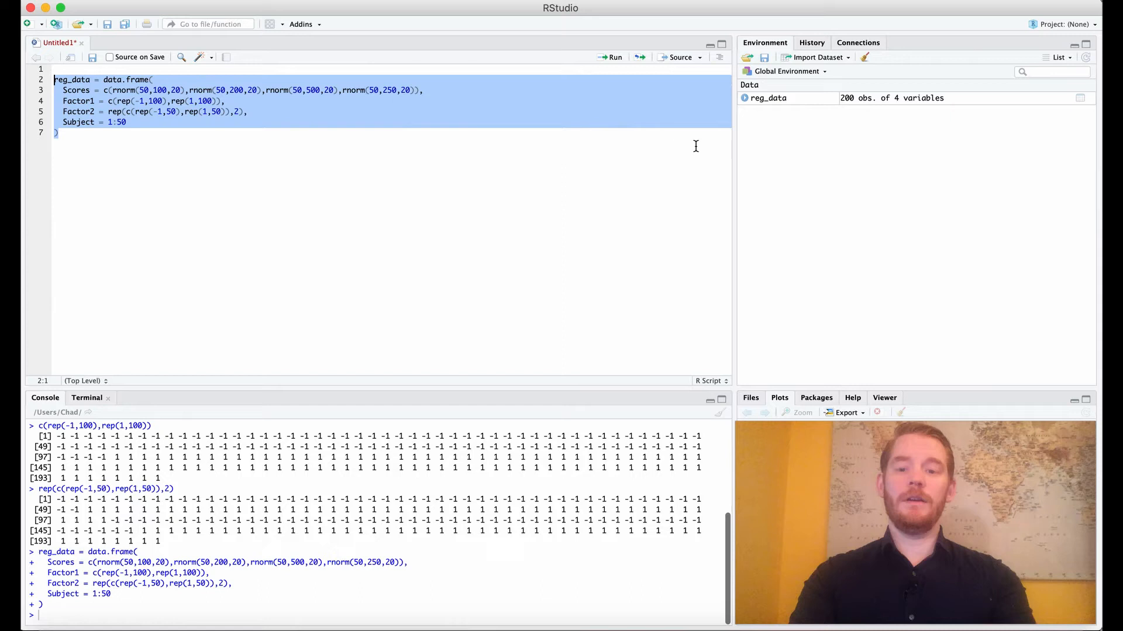
Step: Open reg_data in the data viewer and scroll through its rows
{"action": "left_click", "coordinate": [768, 98]}
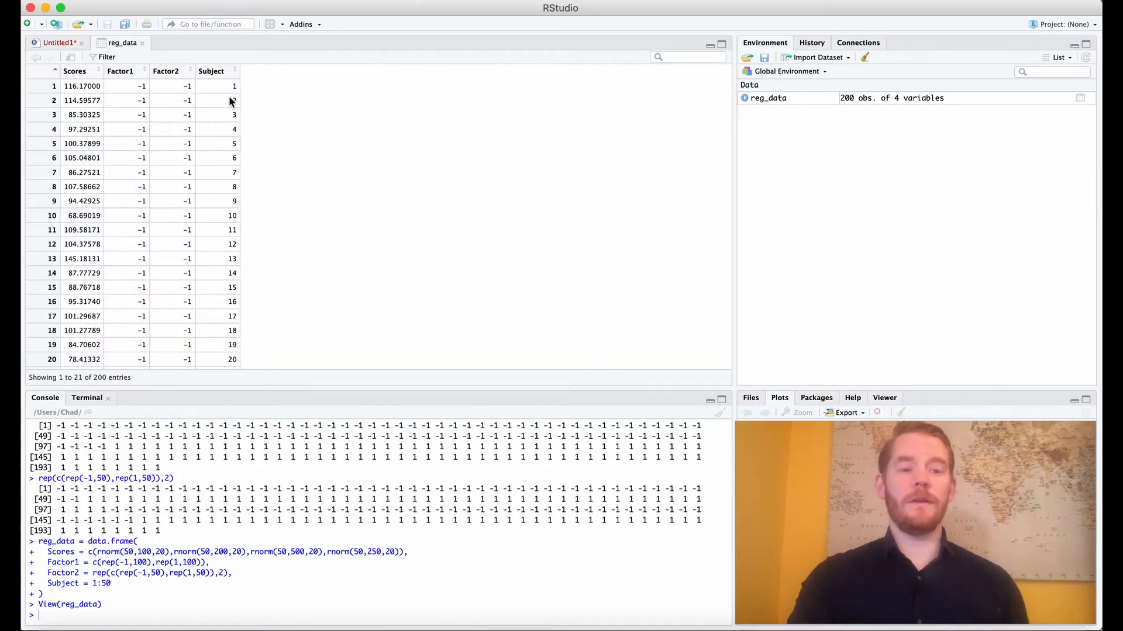
{"action": "mouse_move", "coordinate": [134, 253]}
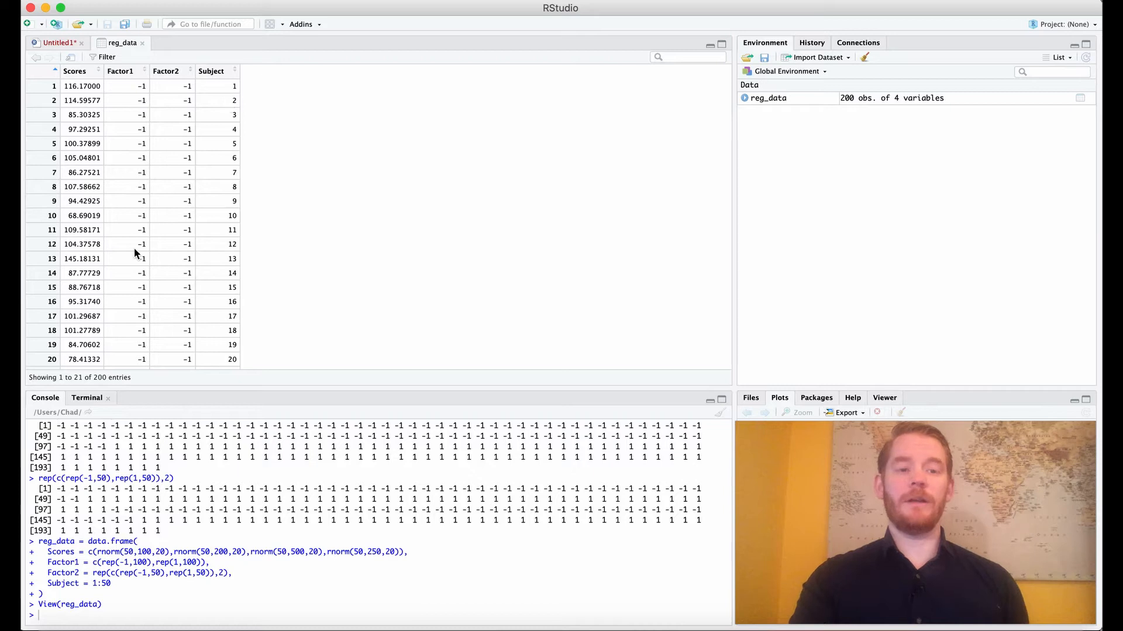
{"action": "mouse_move", "coordinate": [119, 81]}
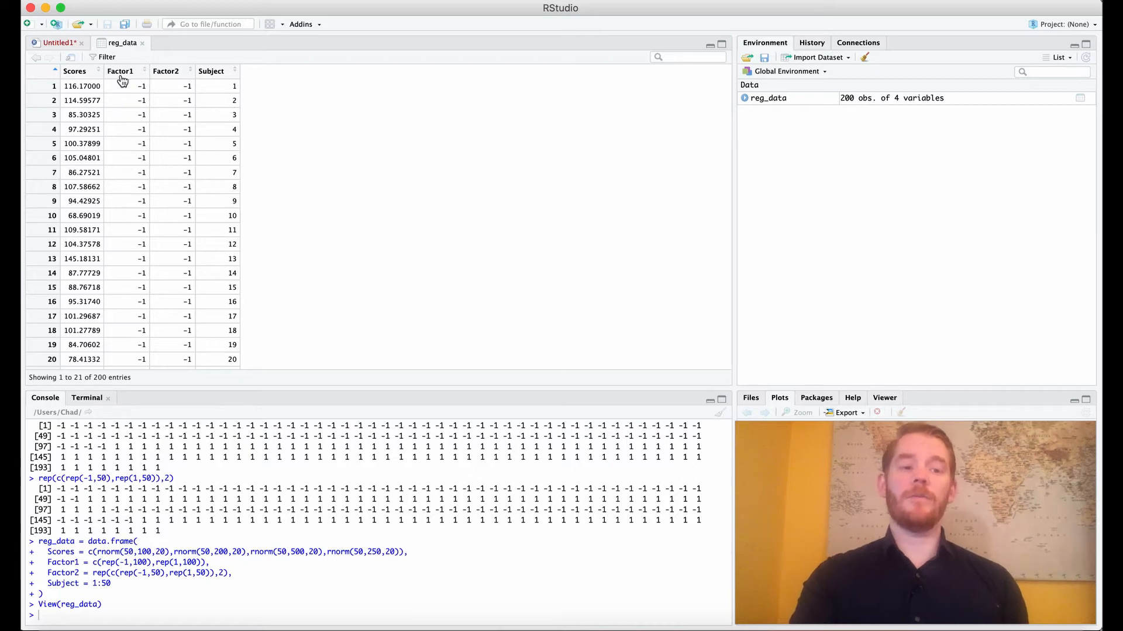
{"action": "mouse_move", "coordinate": [179, 241]}
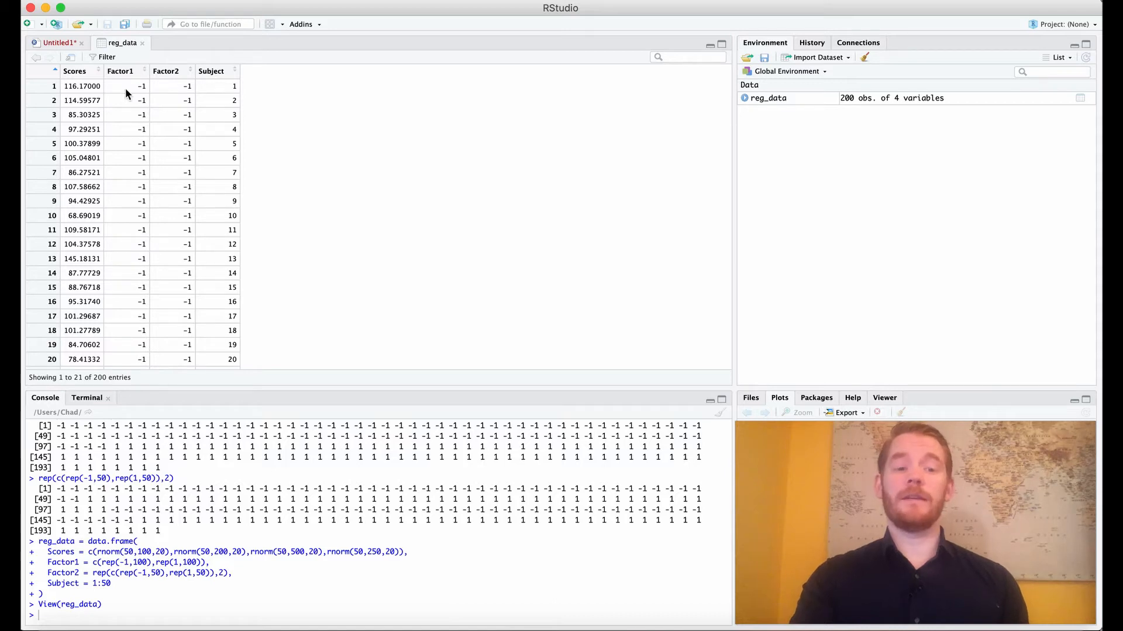
{"action": "mouse_move", "coordinate": [167, 152]}
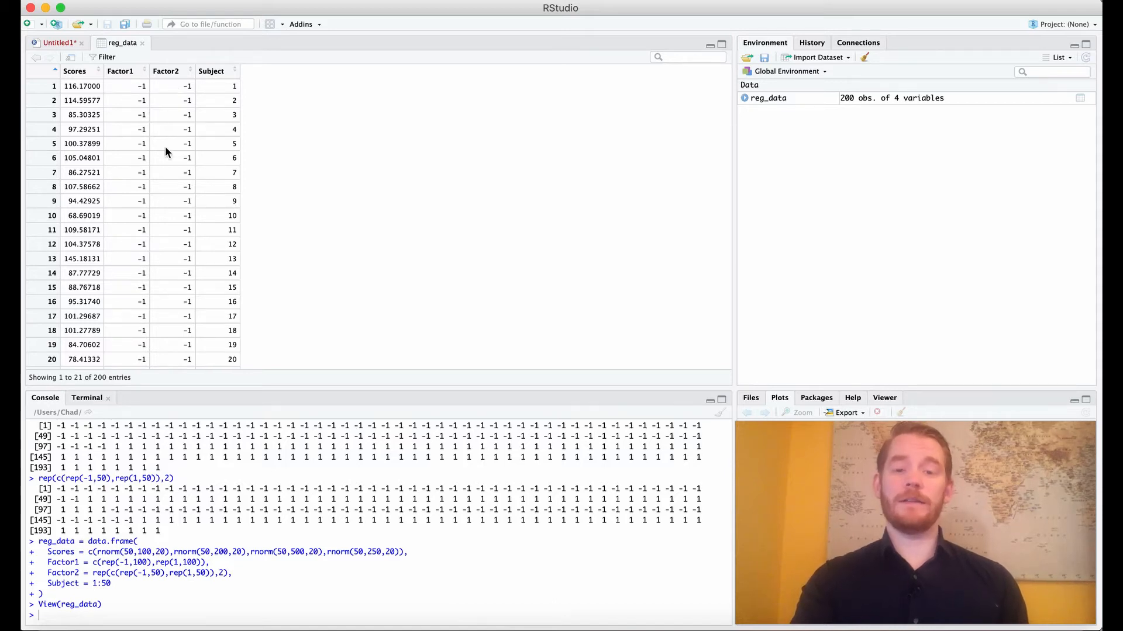
{"action": "scroll", "scroll_direction": "down", "scroll_amount": 3}
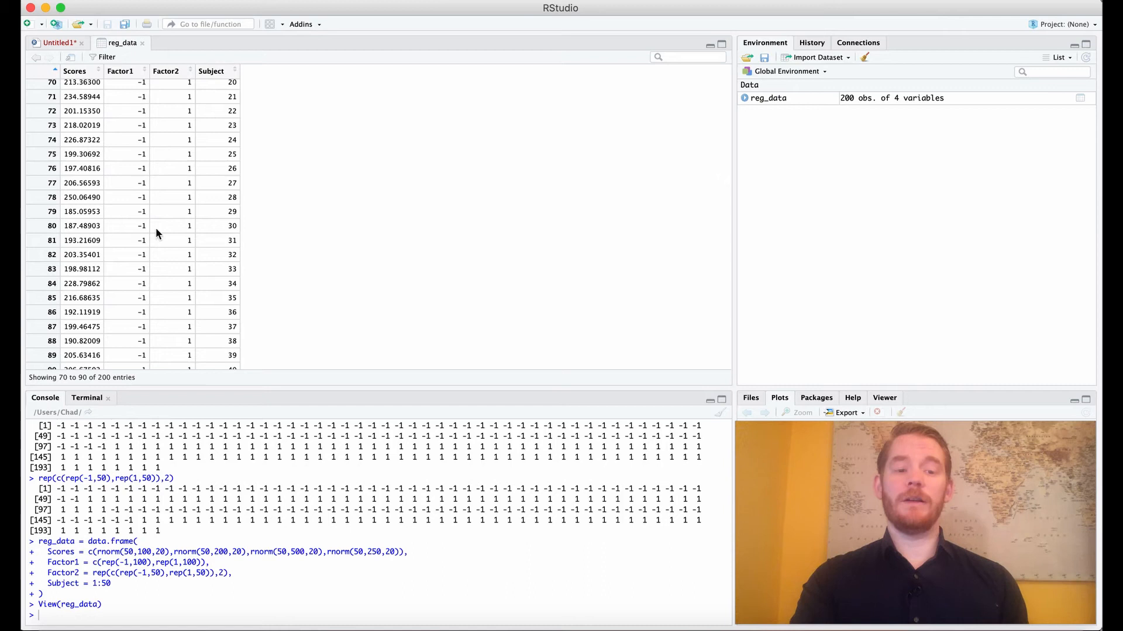
{"action": "scroll", "scroll_direction": "down", "scroll_amount": 3}
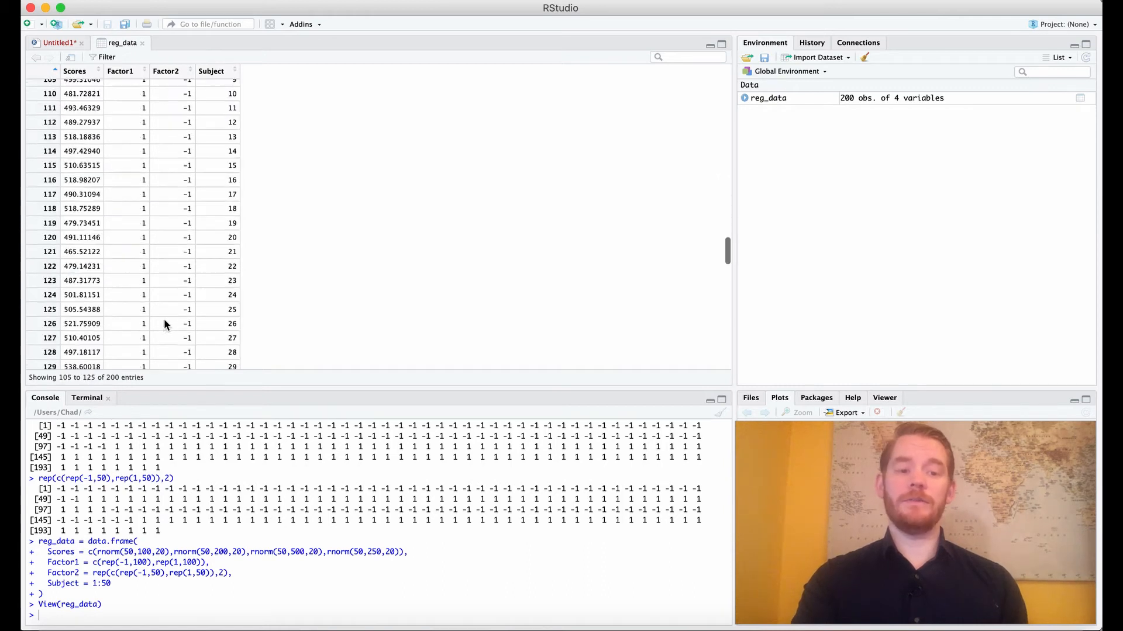
{"action": "scroll", "scroll_direction": "down", "scroll_amount": 3}
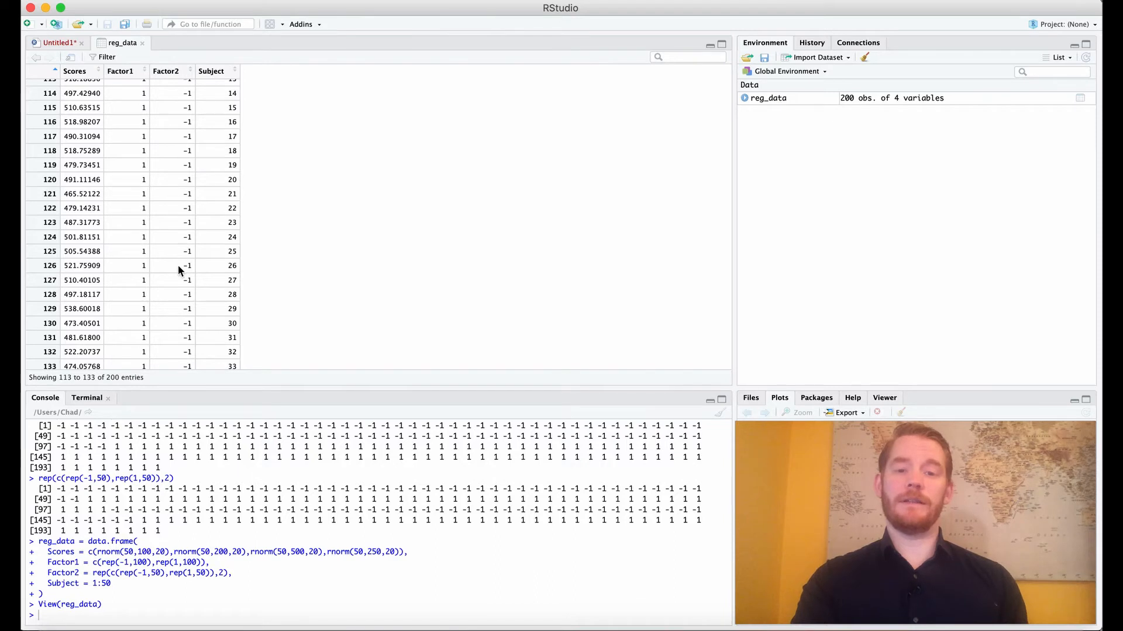
{"action": "scroll", "scroll_direction": "down", "scroll_amount": 3}
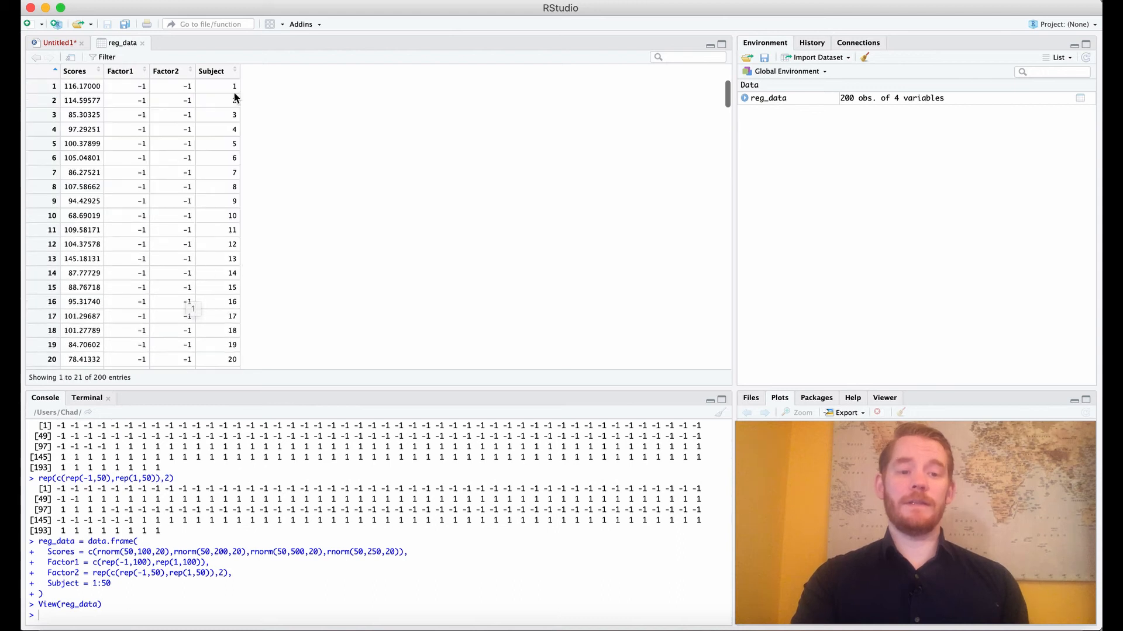
{"action": "scroll", "scroll_direction": "down", "scroll_amount": 3}
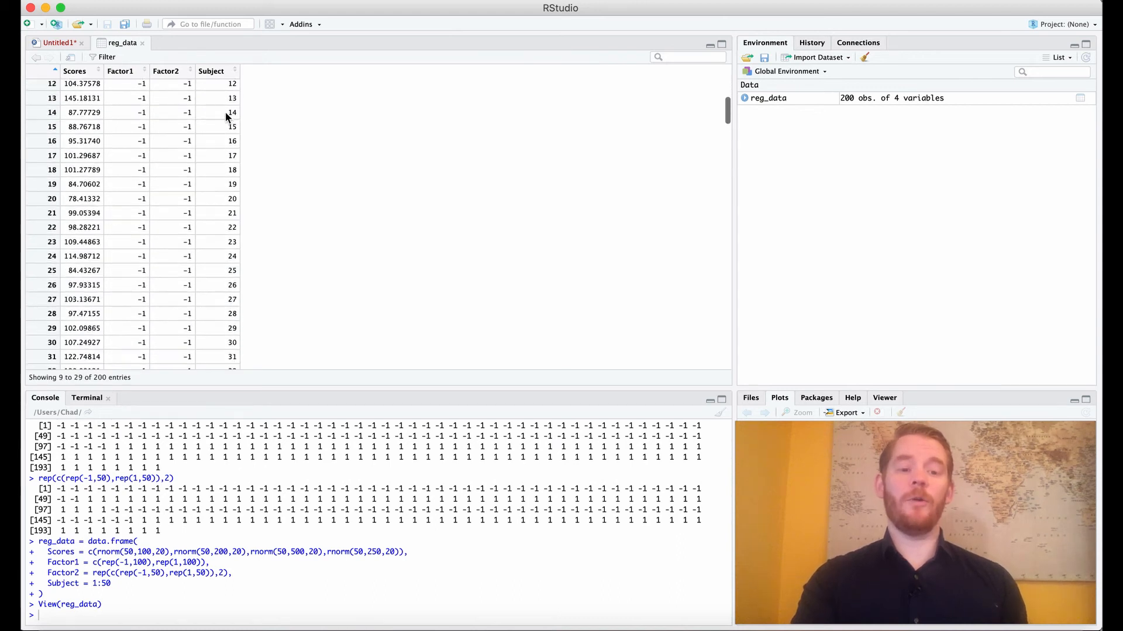
{"action": "scroll", "scroll_direction": "down", "scroll_amount": 3}
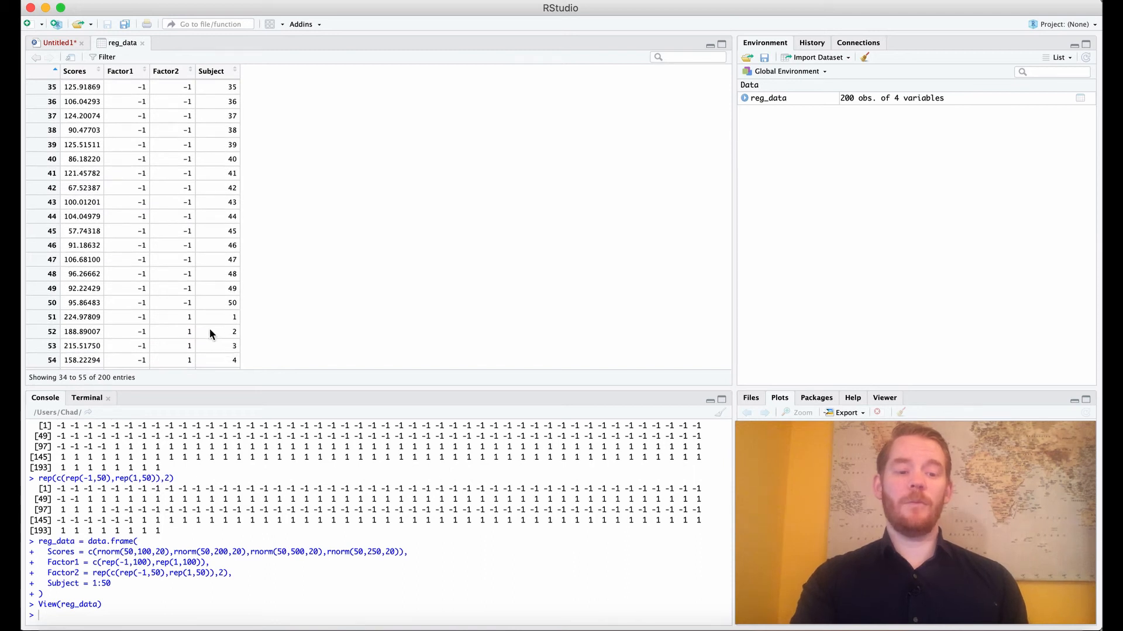
{"action": "scroll", "scroll_direction": "down", "scroll_amount": 3}
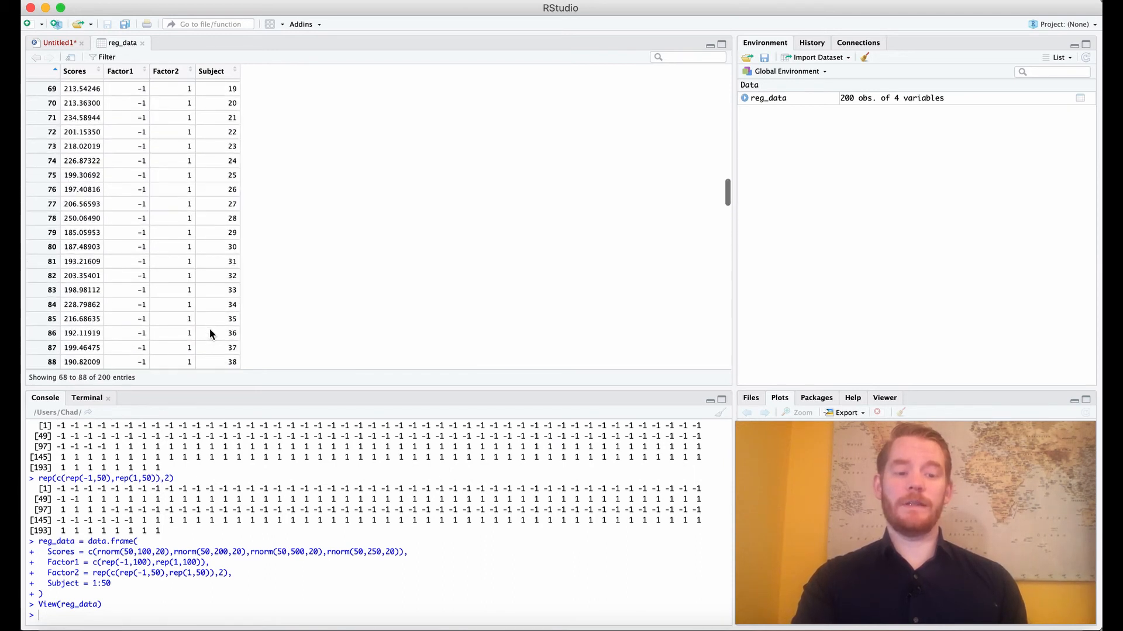
{"action": "scroll", "scroll_direction": "down", "scroll_amount": 3}
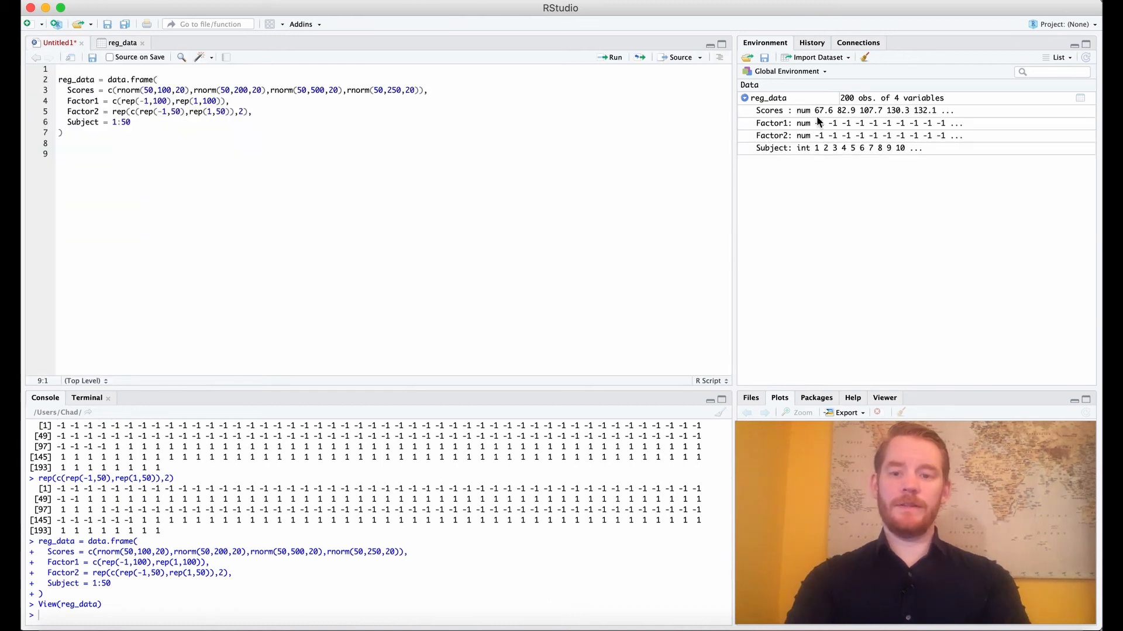
{"action": "mouse_move", "coordinate": [281, 244]}
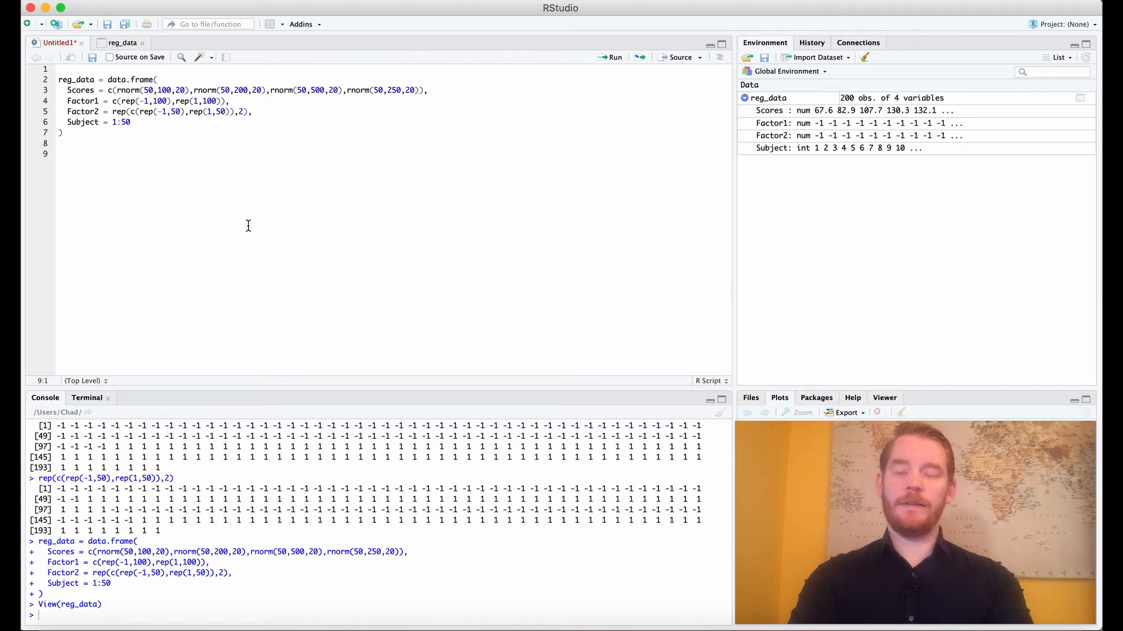
Step: Convert reg_data columns 2, 3 and 4 with as.factor()
{"action": "type", "text": "reg_data[,2"}
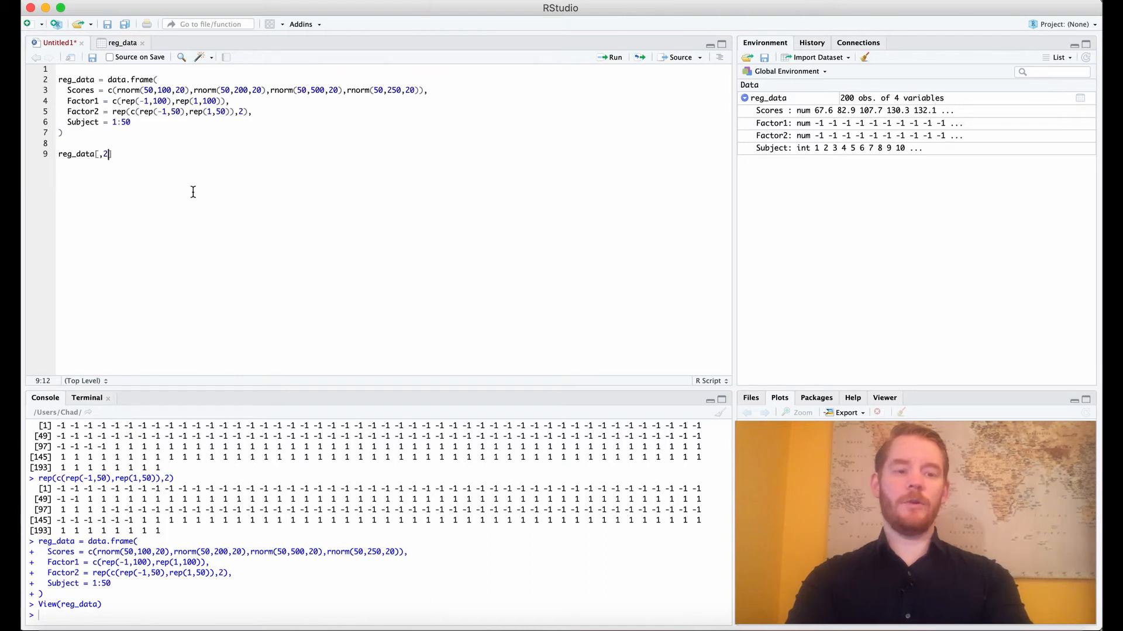
{"action": "type", "text": "= as.factor(reg"}
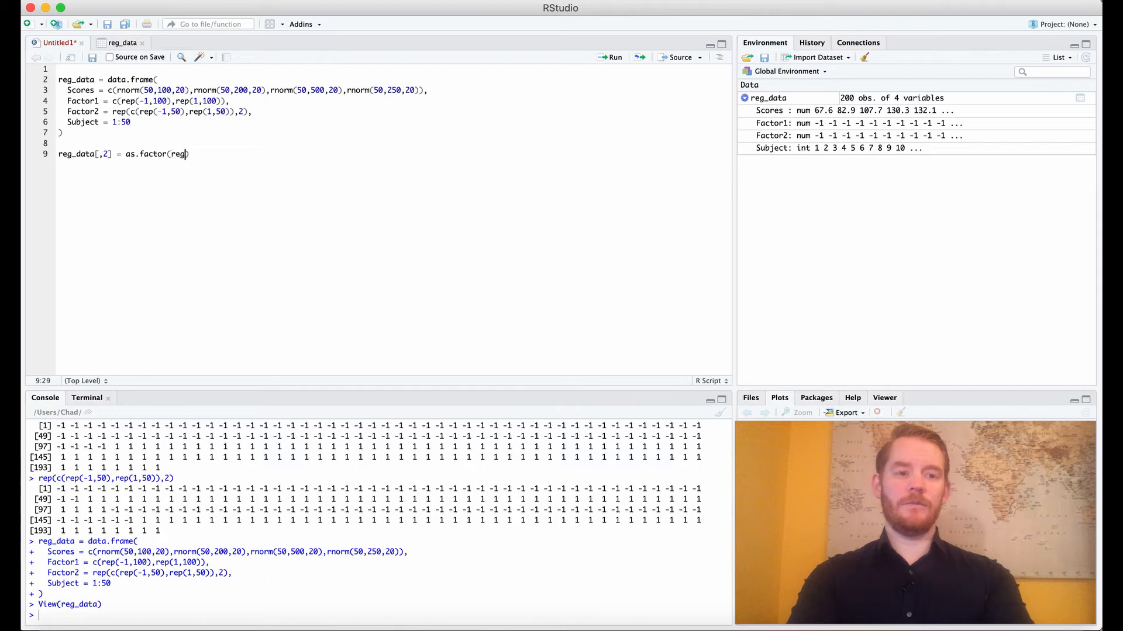
{"action": "type", "text": "_data[,2])"}
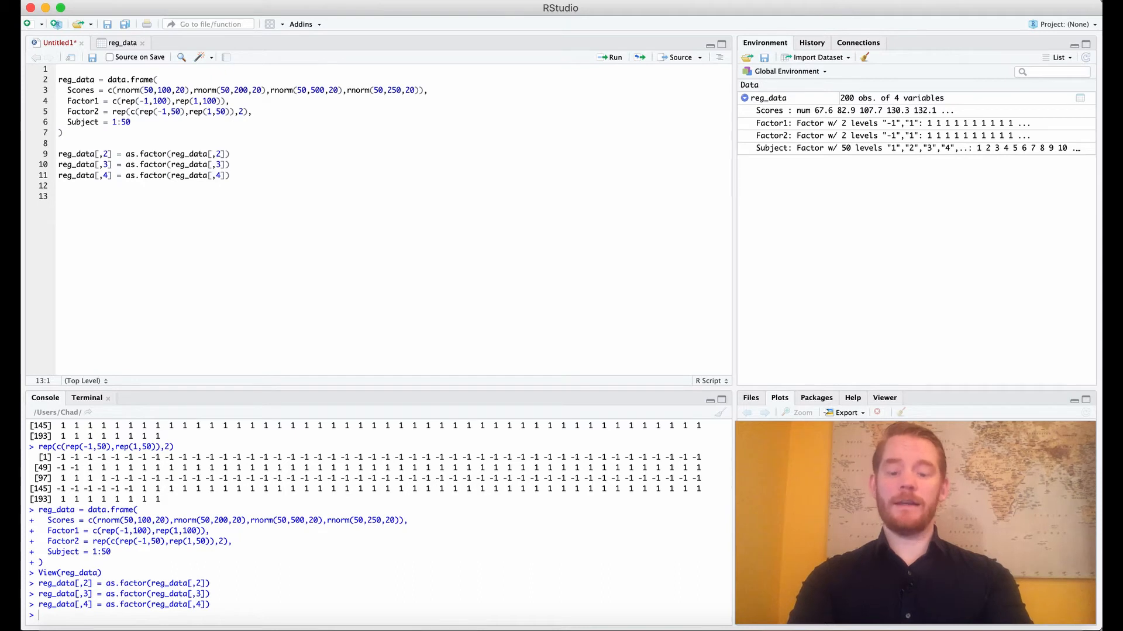
{"action": "type", "text": "library()"}
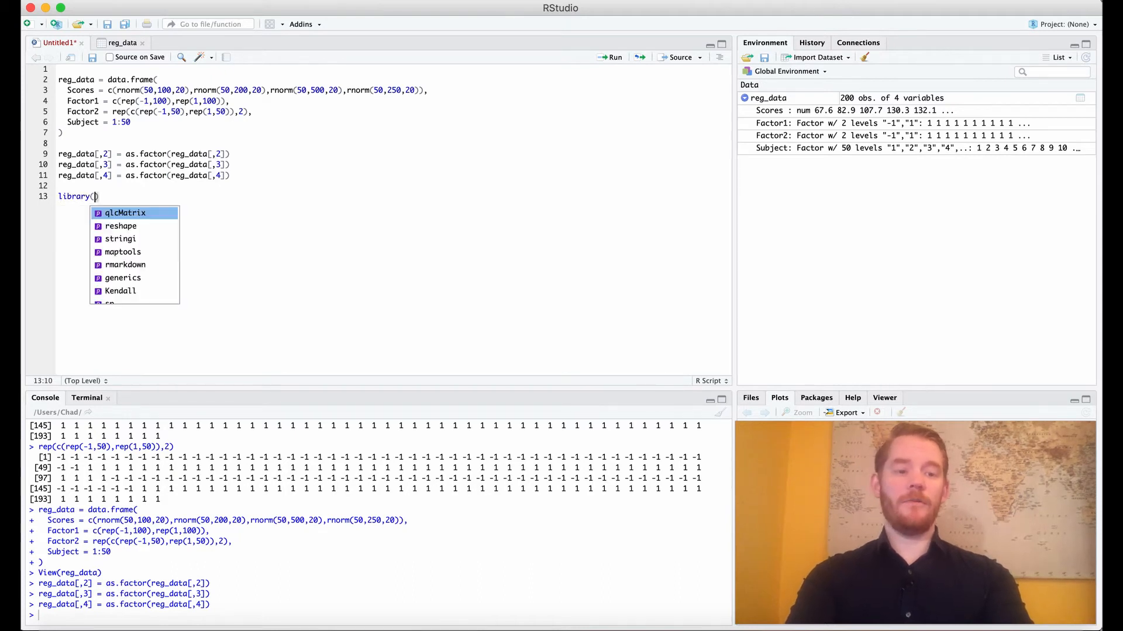
Step: Add library(lme4) and library(lmerTest) to the script
{"action": "type", "text": "lme4"}
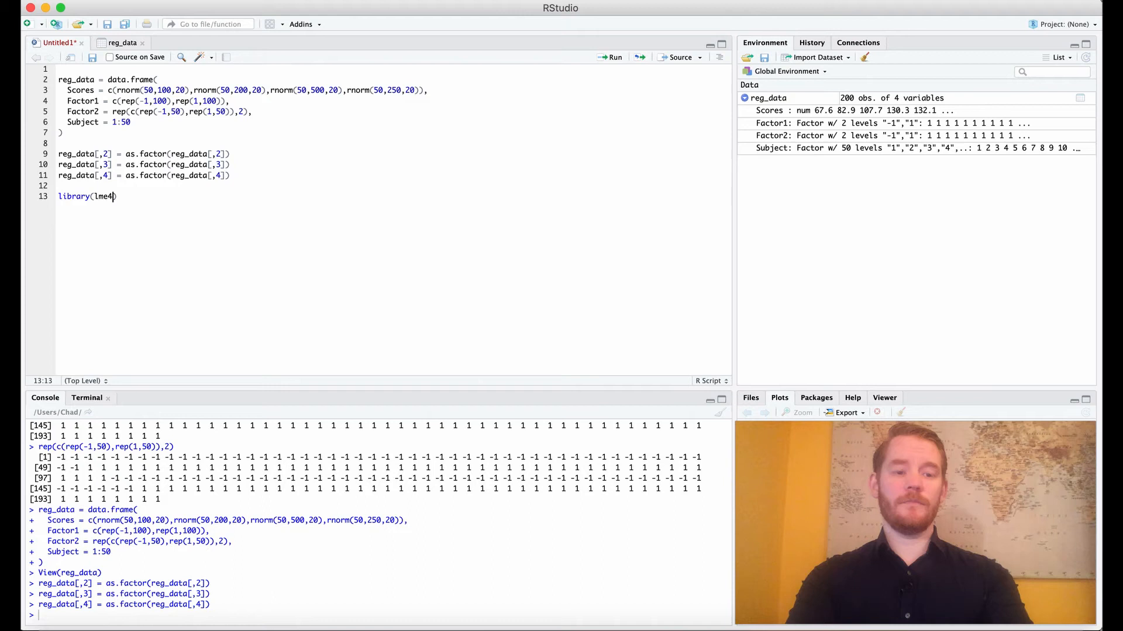
{"action": "type", "text": "library(lmer"}
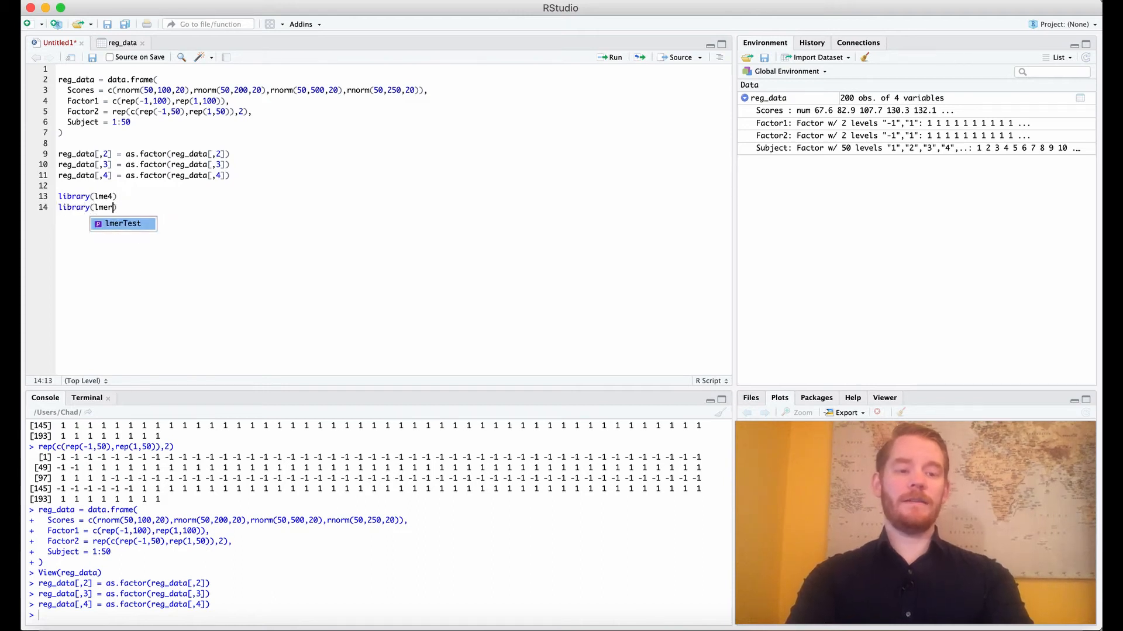
{"action": "key", "text": "Tab"}
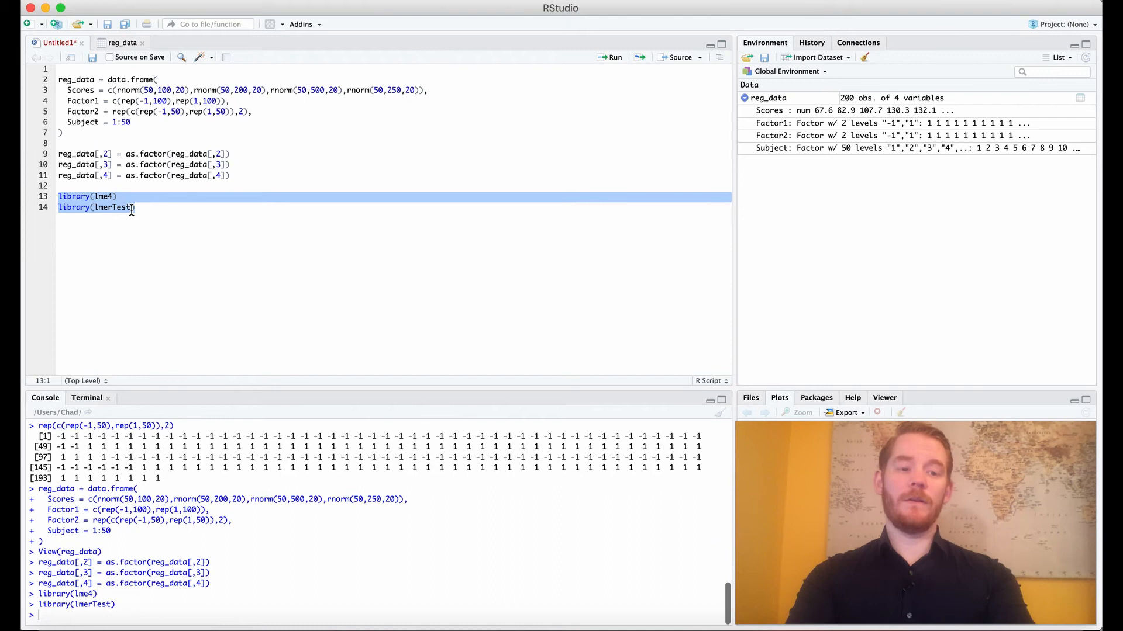
{"action": "type", "text": "reg_results = lmer("}
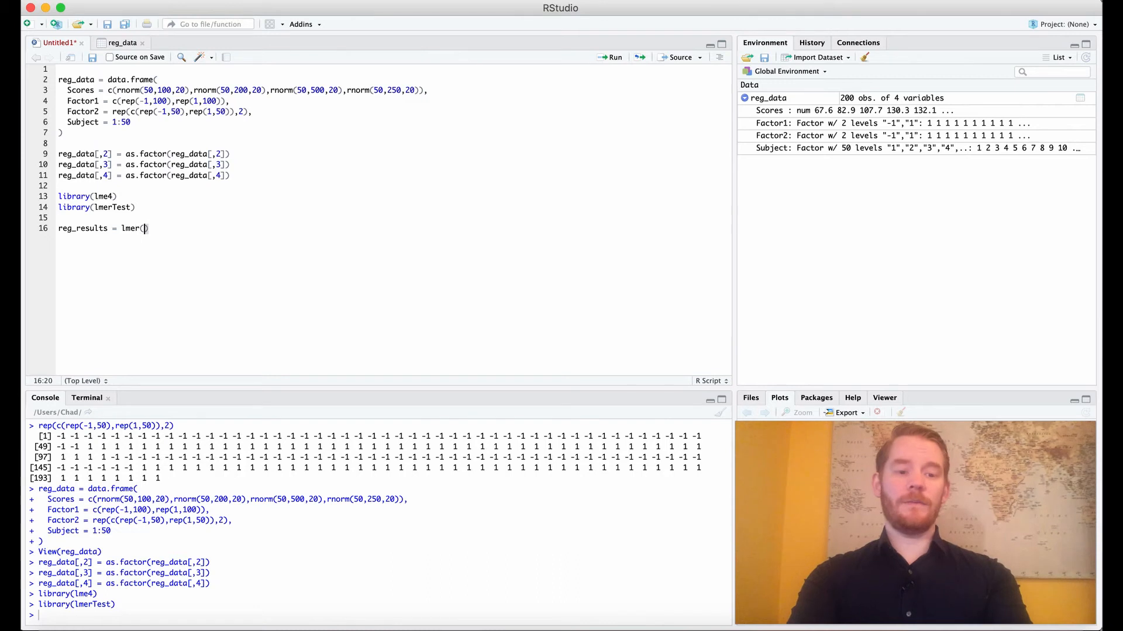
Step: Fit reg_results = lmer(Scores~Factor1+Factor2+(1|Subject), data=reg_data) and run it
{"action": "type", "text": "Scores"}
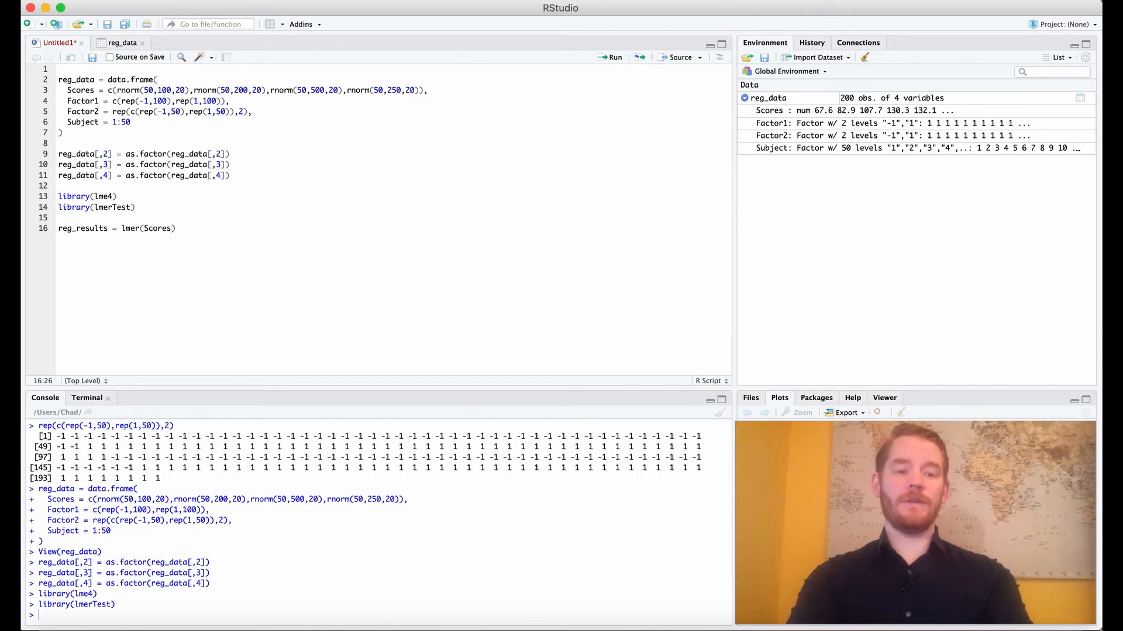
{"action": "type", "text": "~"}
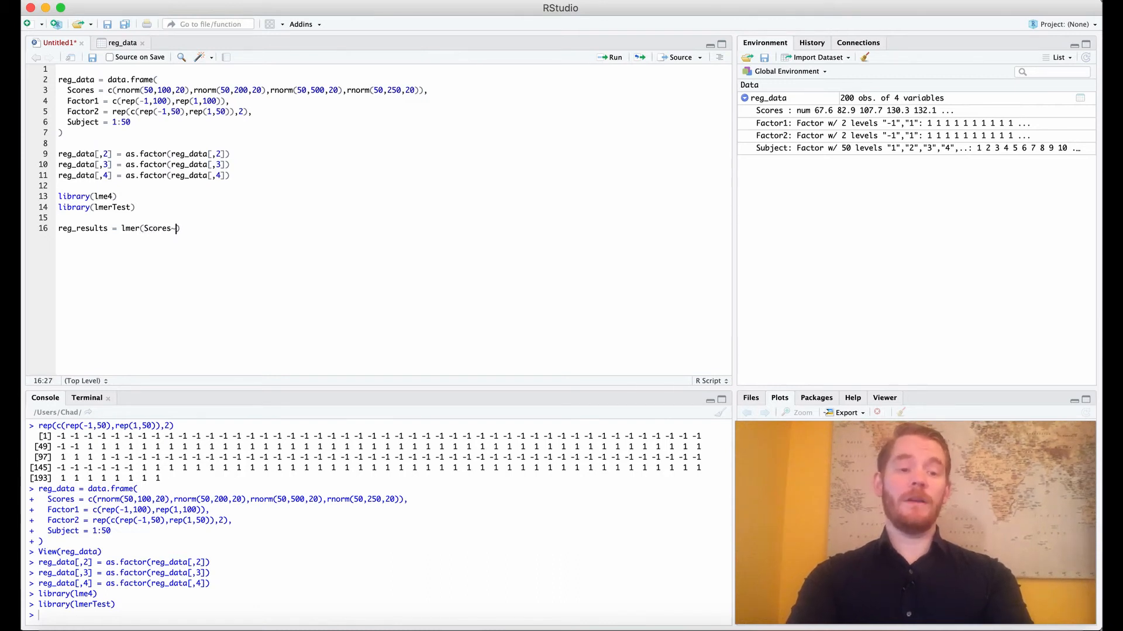
{"action": "type", "text": "Factor1"}
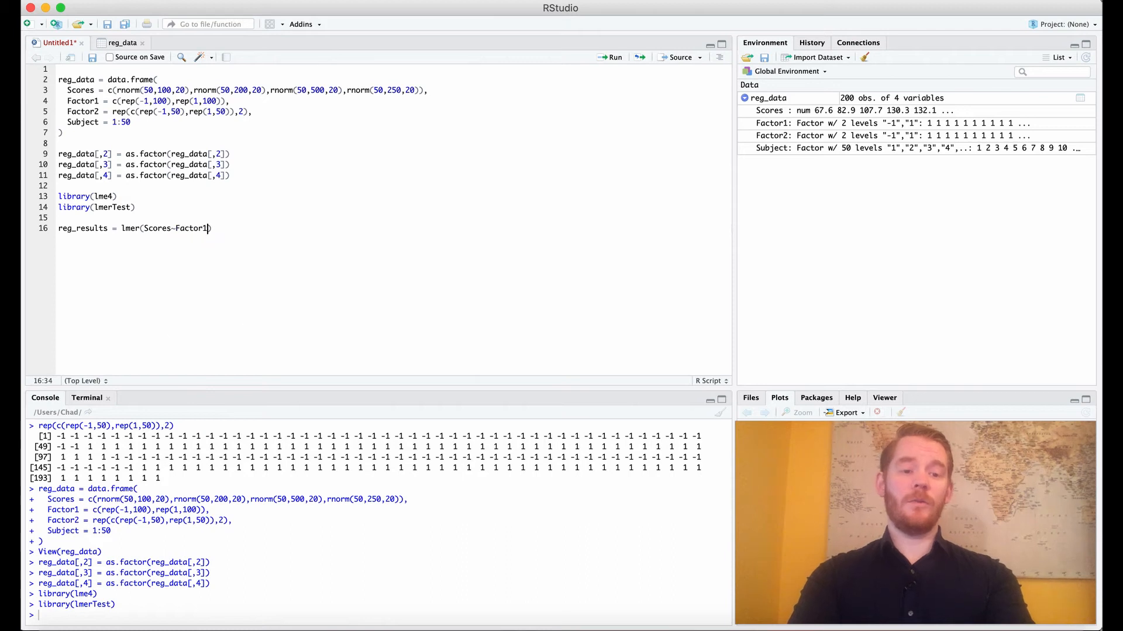
{"action": "type", "text": "+Factor"}
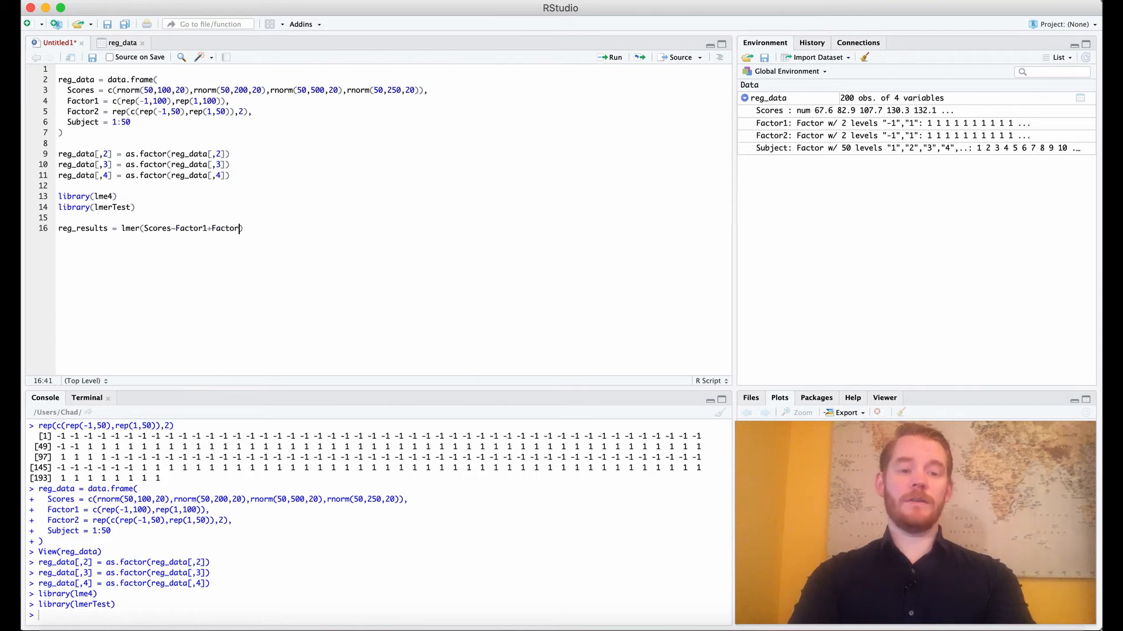
{"action": "type", "text": "2)"}
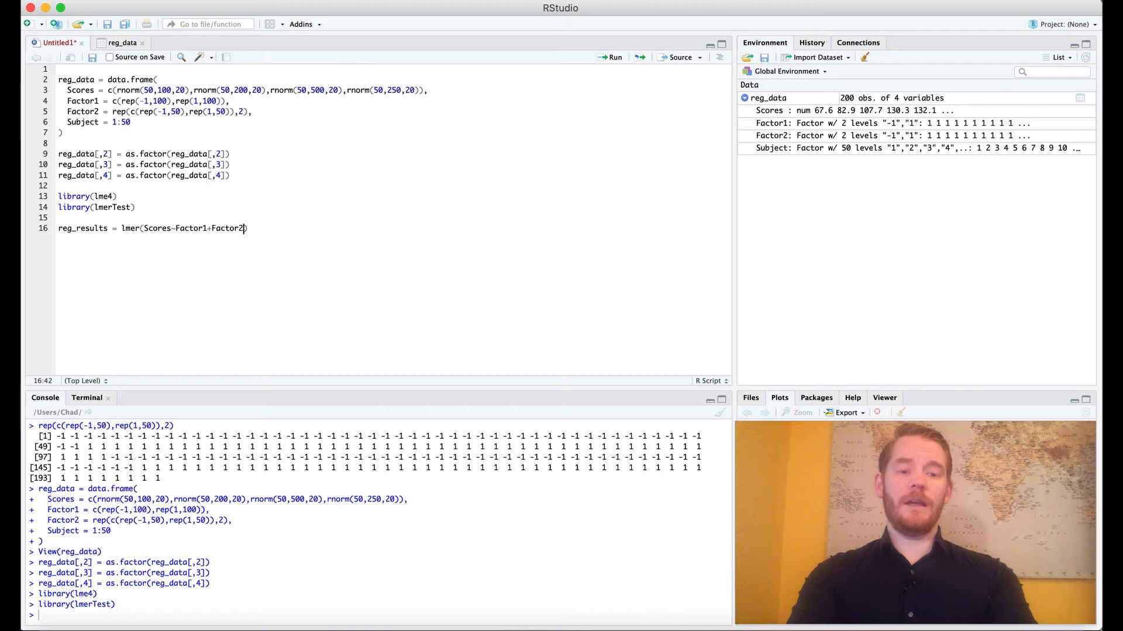
{"action": "type", "text": "+"}
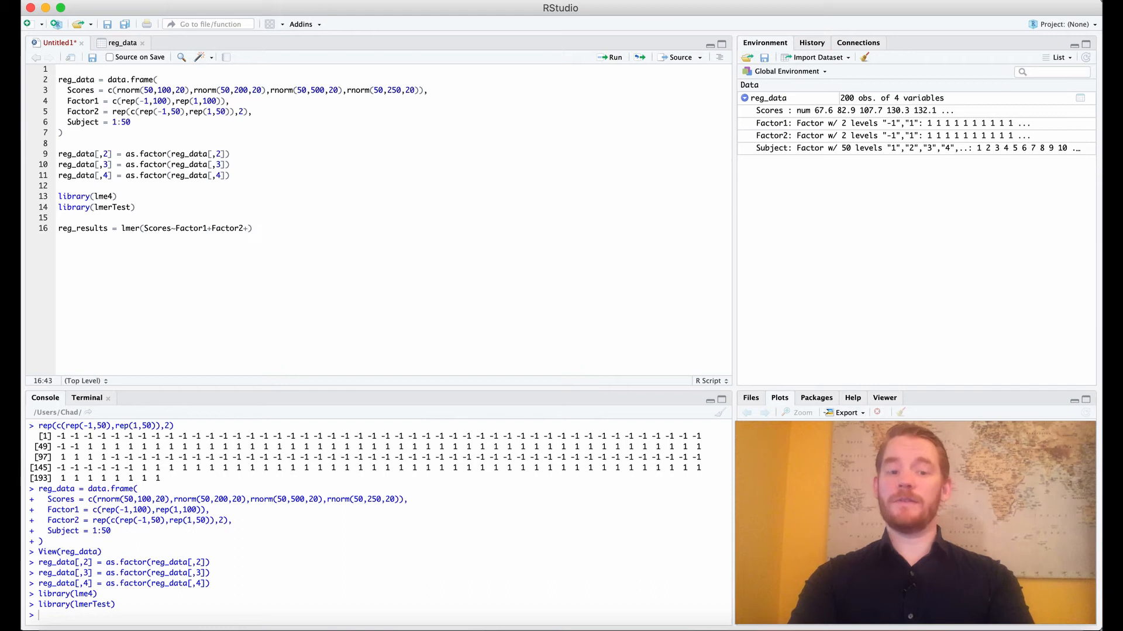
{"action": "type", "text": "(`"}
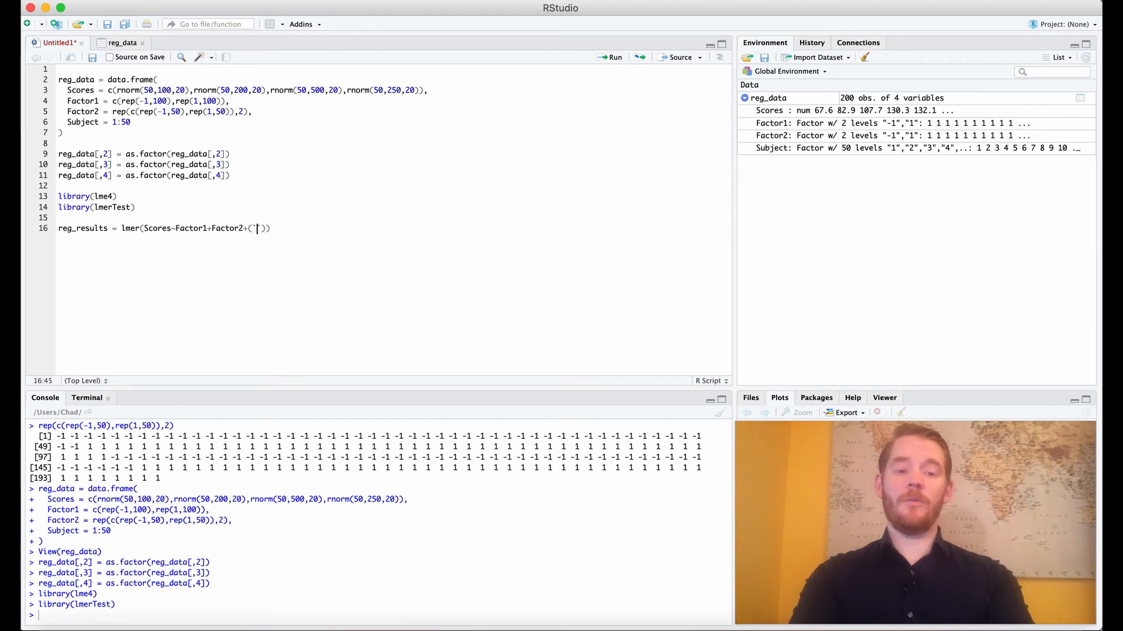
{"action": "type", "text": "1|"}
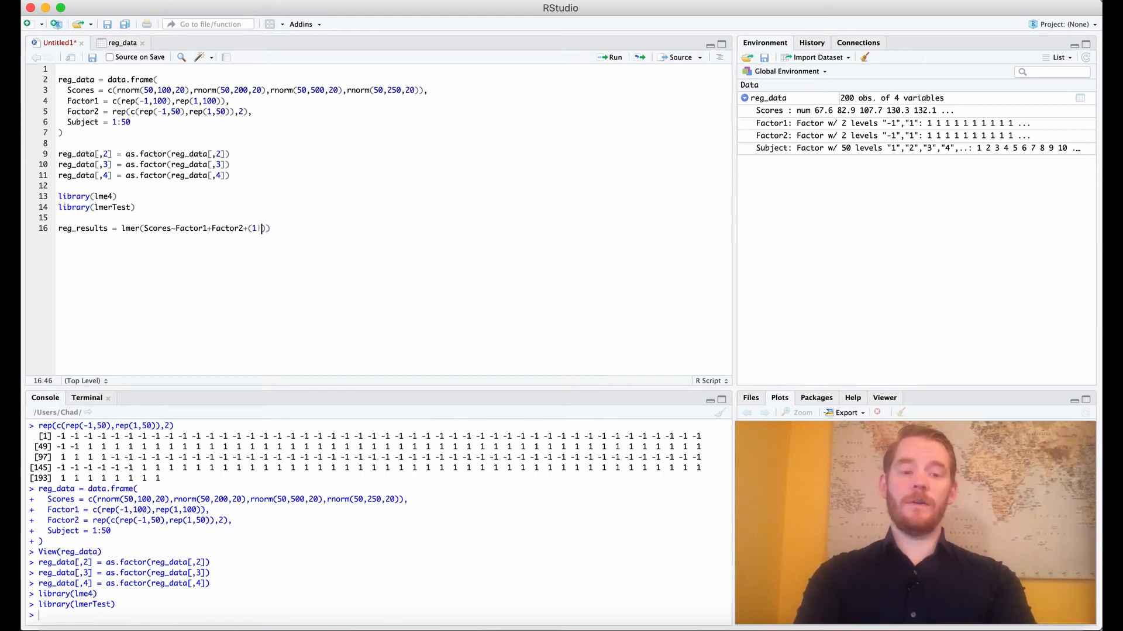
{"action": "type", "text": "Subject"}
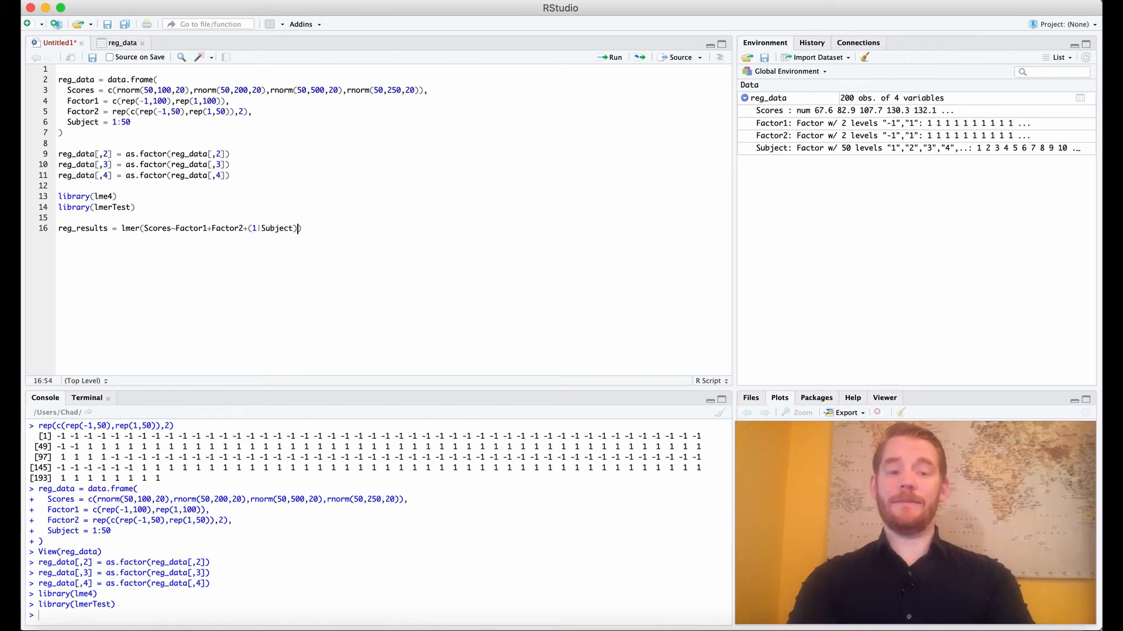
{"action": "type", "text": ",data="}
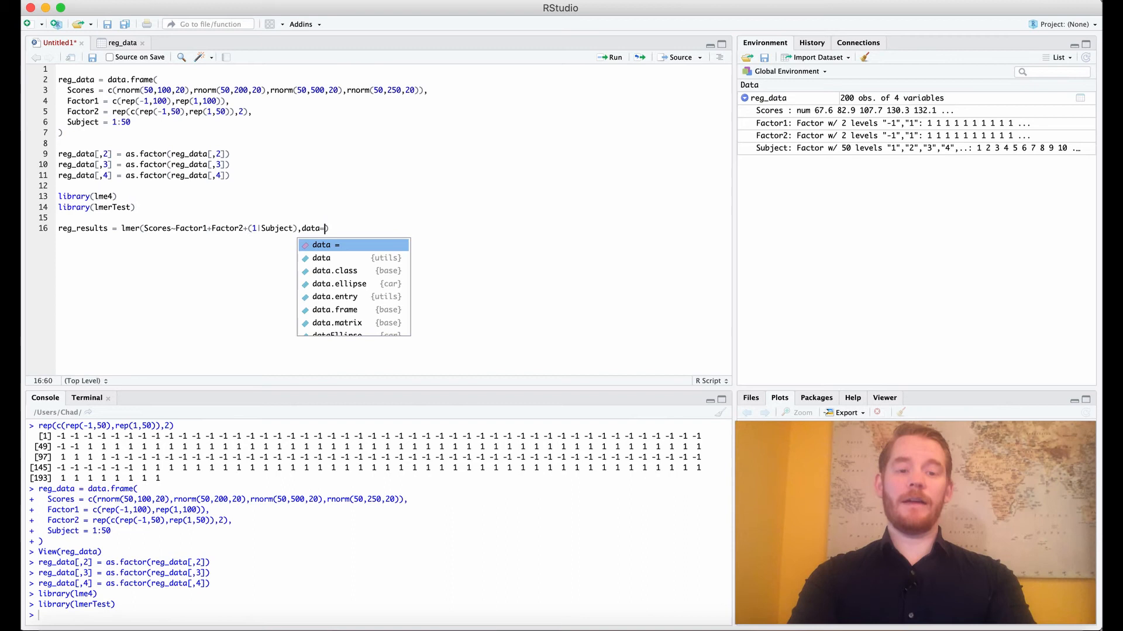
{"action": "type", "text": "reg_data"}
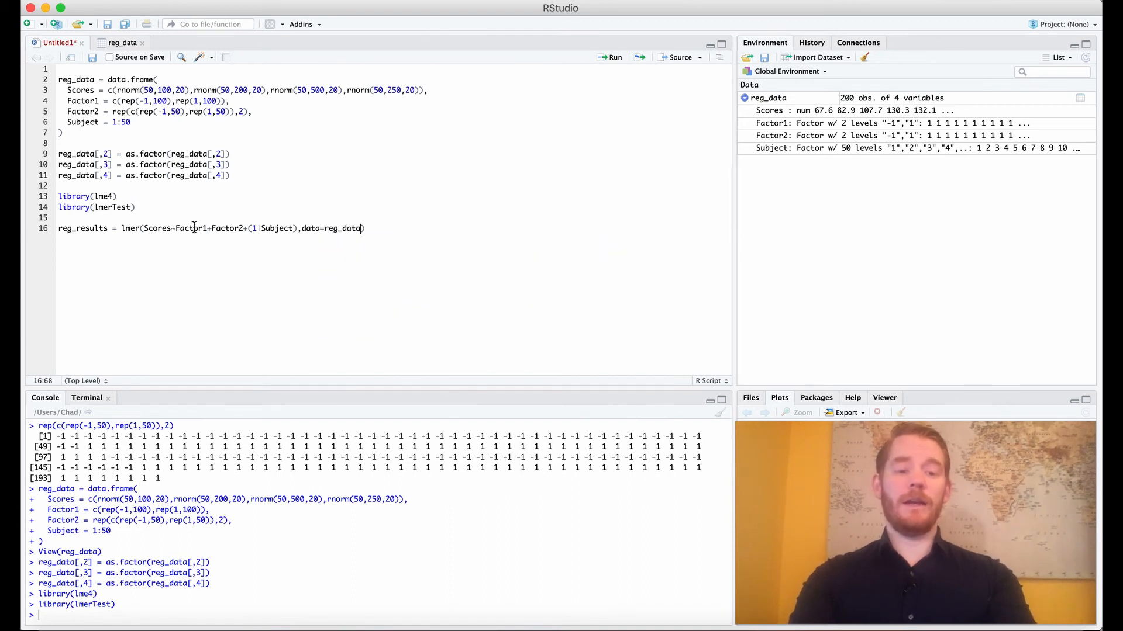
{"action": "double_click", "coordinate": [227, 229]}
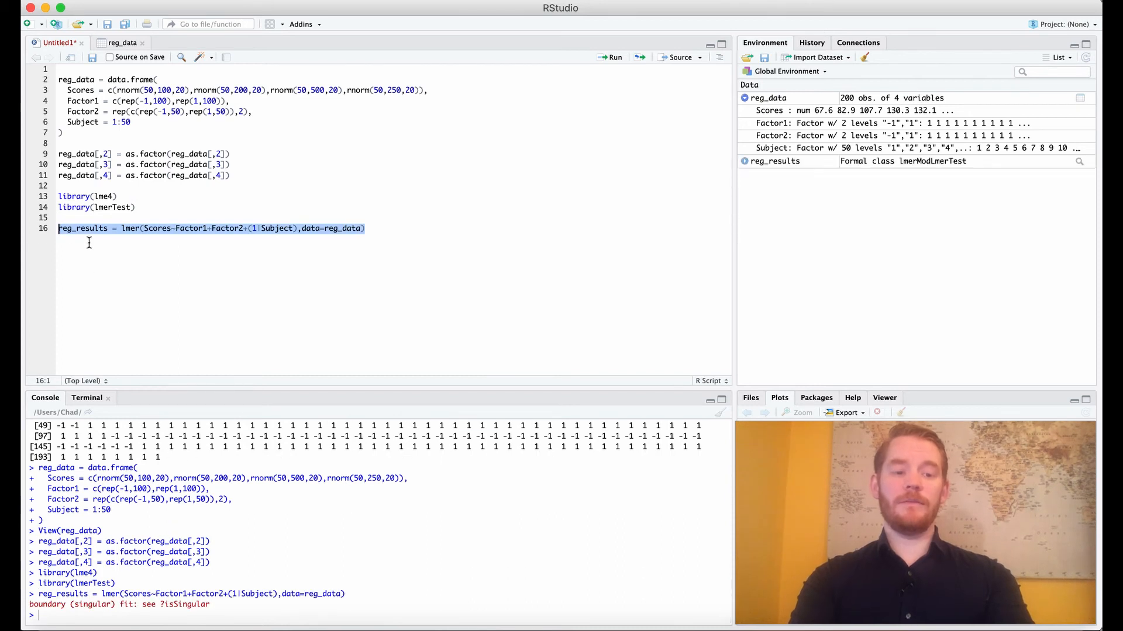
{"action": "type", "text": "anova(reg_resu"}
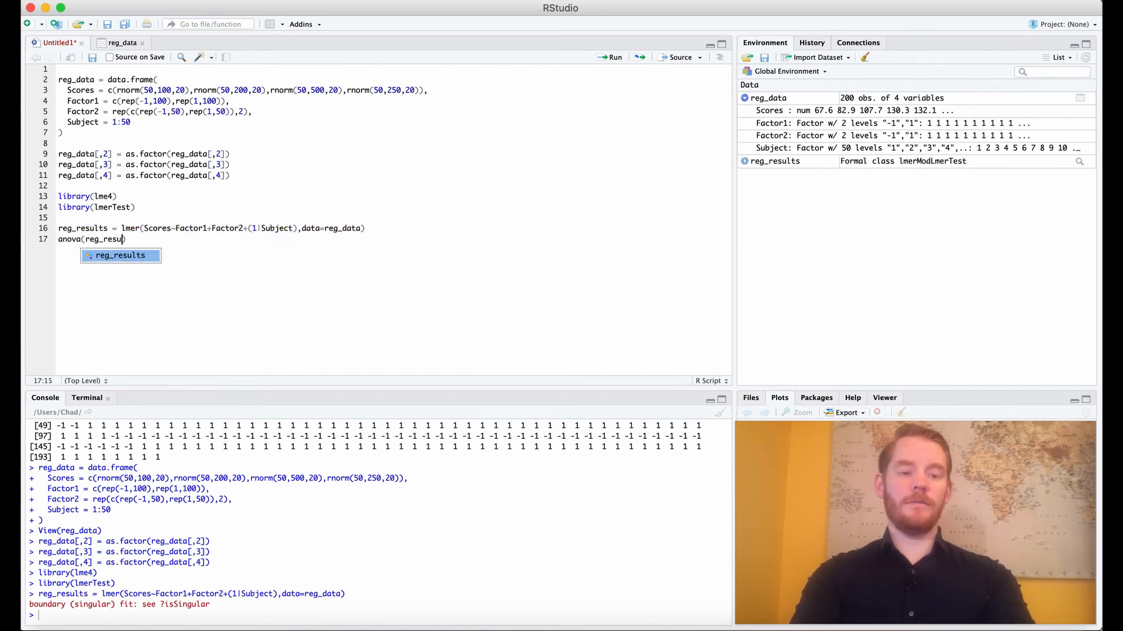
Step: Run anova(reg_results) to print the Type III table
{"action": "key", "text": "Tab"}
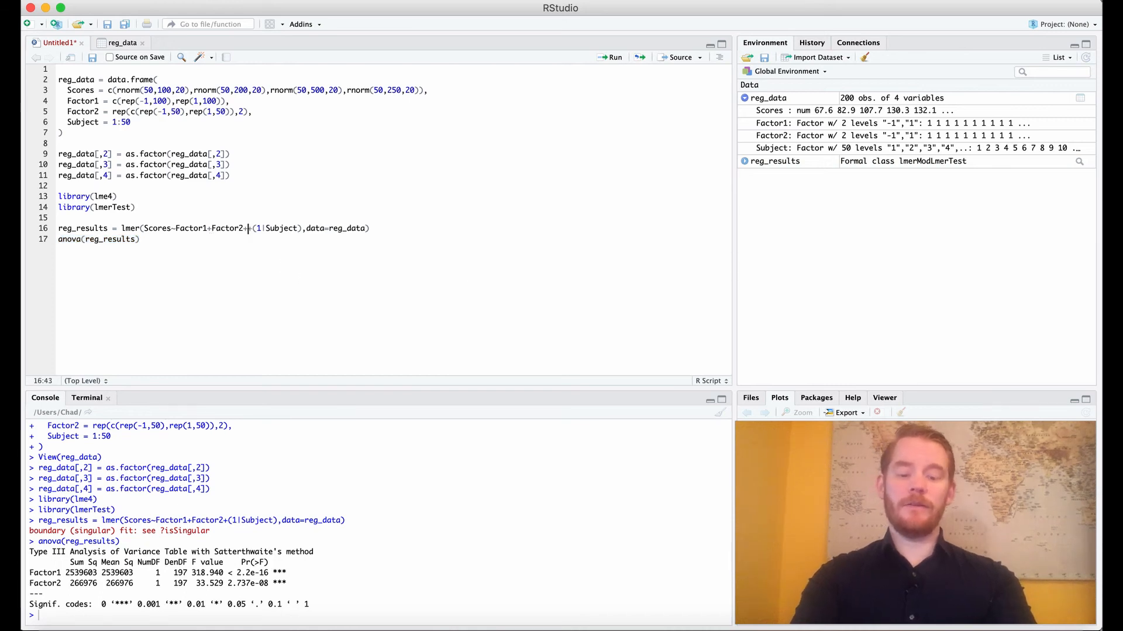
{"action": "type", "text": "Factor1"}
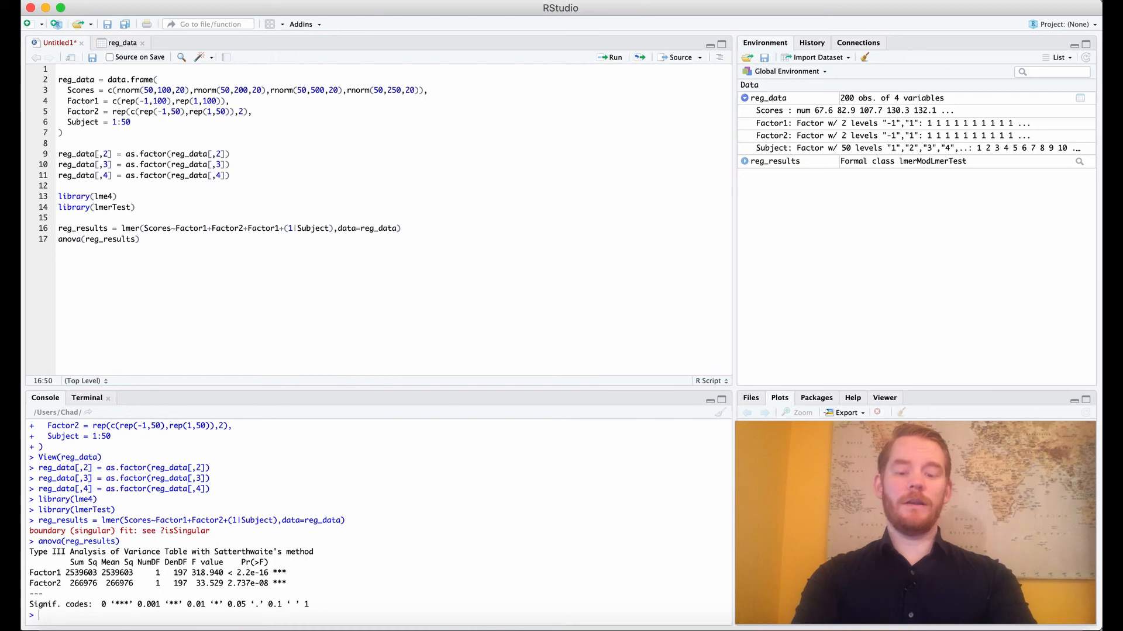
Step: Change the formula to Factor1*Factor2, removing the separate main-effect terms
{"action": "type", "text": "*Factor2"}
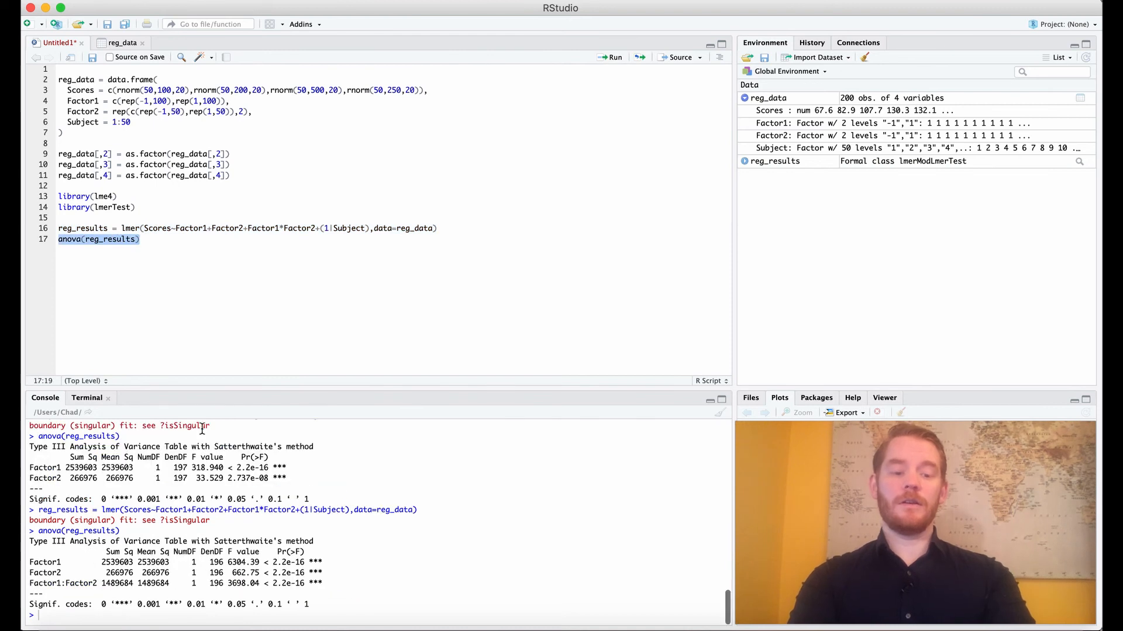
{"action": "mouse_move", "coordinate": [293, 184]}
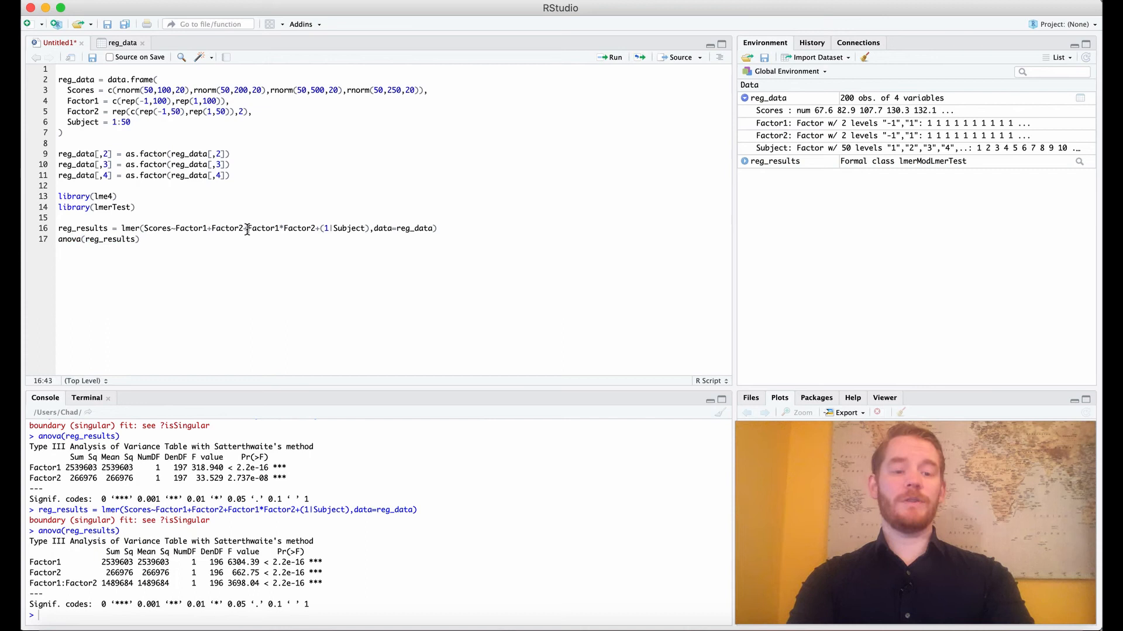
{"action": "left_click_drag", "start_coordinate": [175, 227], "coordinate": [246, 228]}
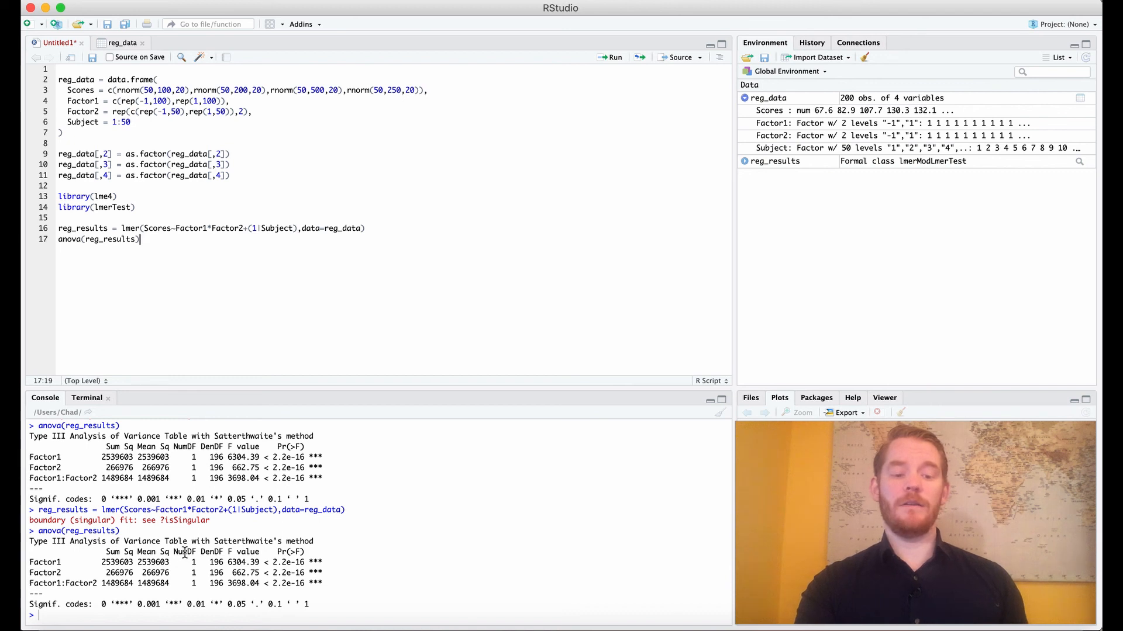
{"action": "mouse_move", "coordinate": [217, 588]}
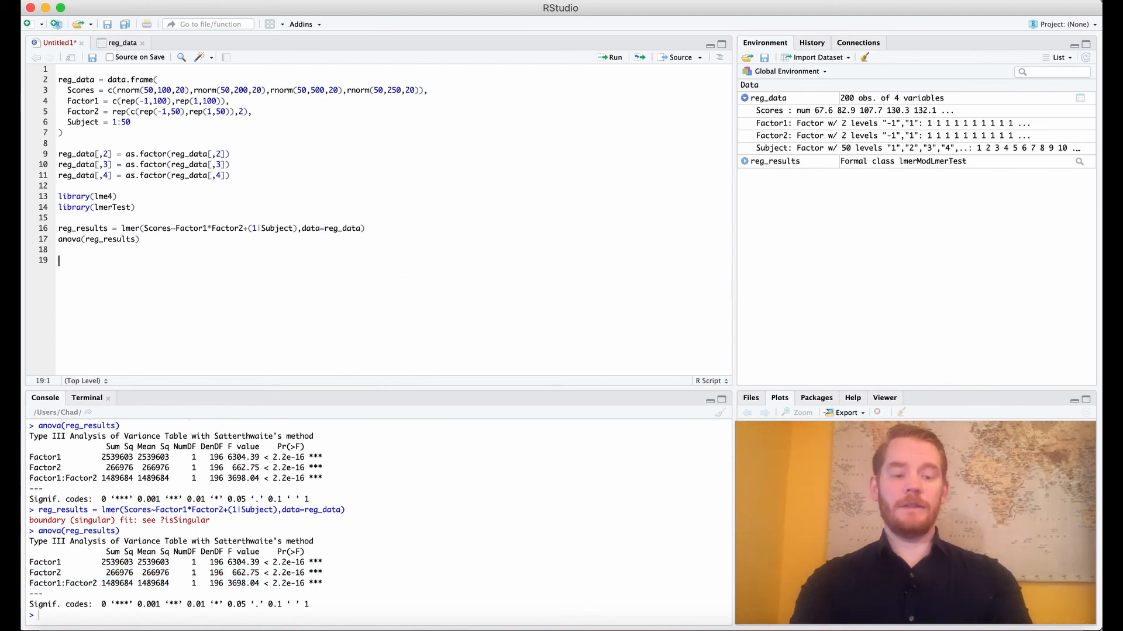
Step: Type the comment '#F(1,196) = 6304.39, p < .0001' on script line 19
{"action": "type", "text": "#"}
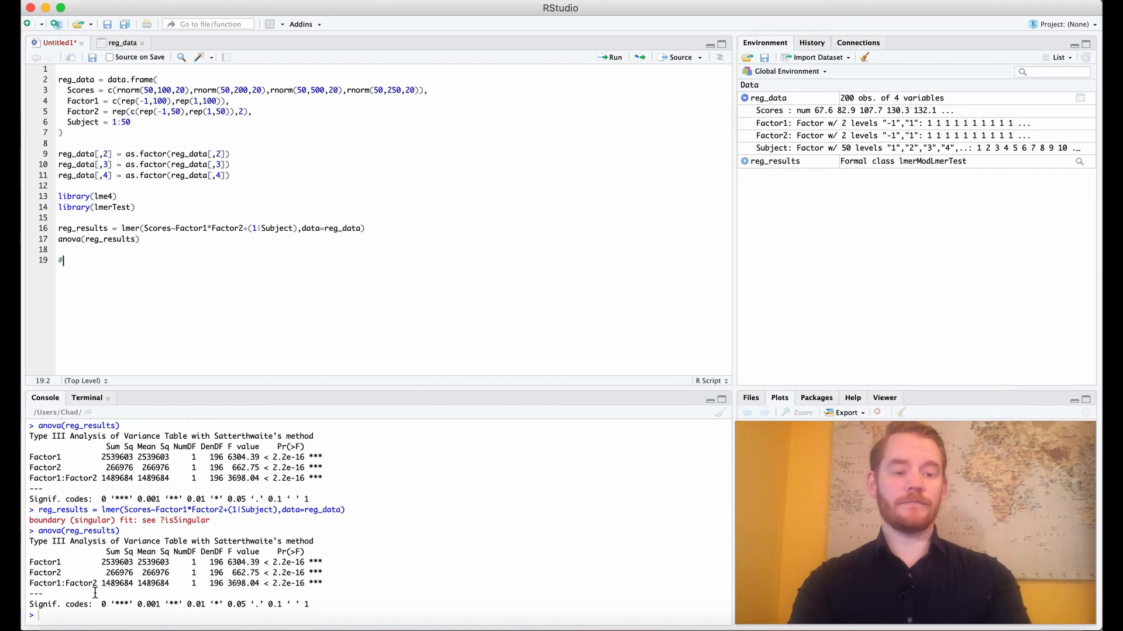
{"action": "type", "text": "F"}
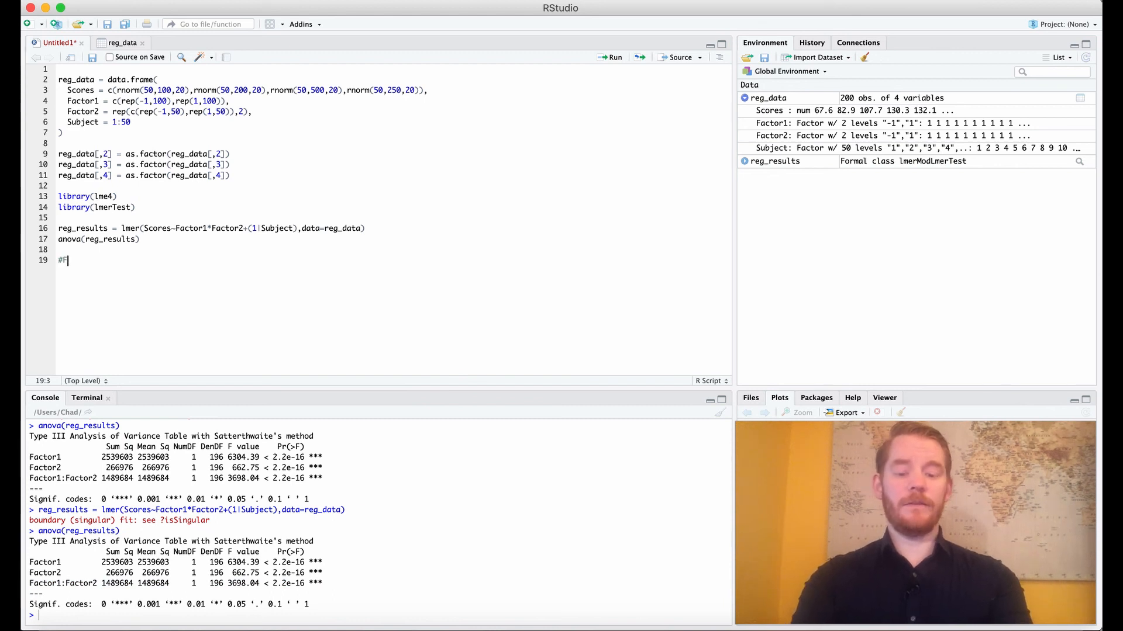
{"action": "type", "text": "()"}
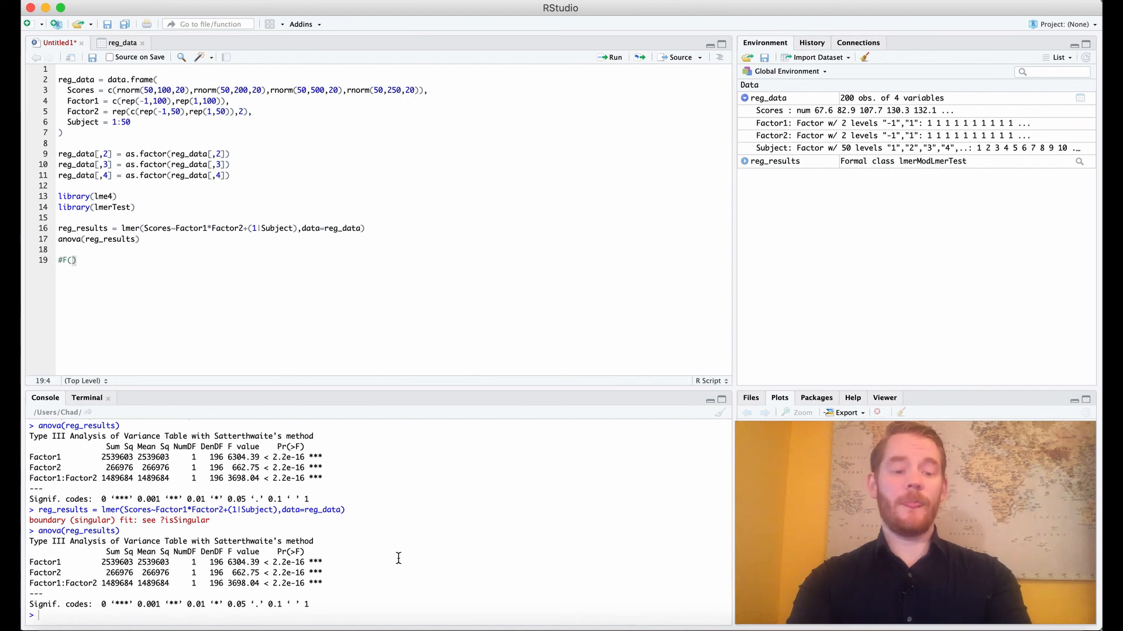
{"action": "type", "text": "1,196"}
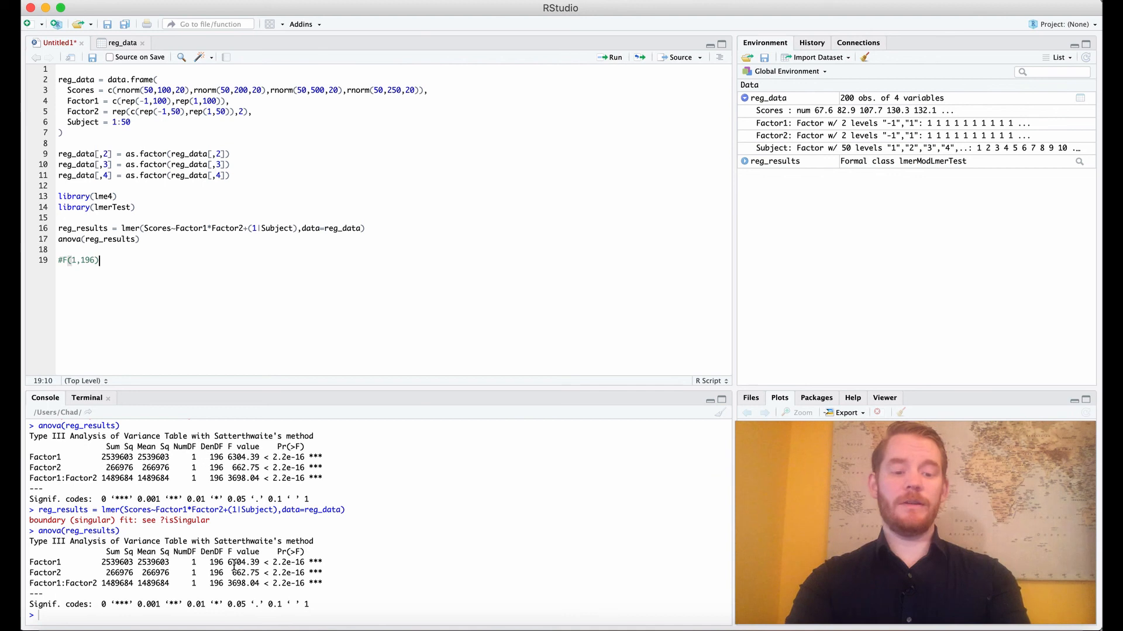
{"action": "type", "text": "="}
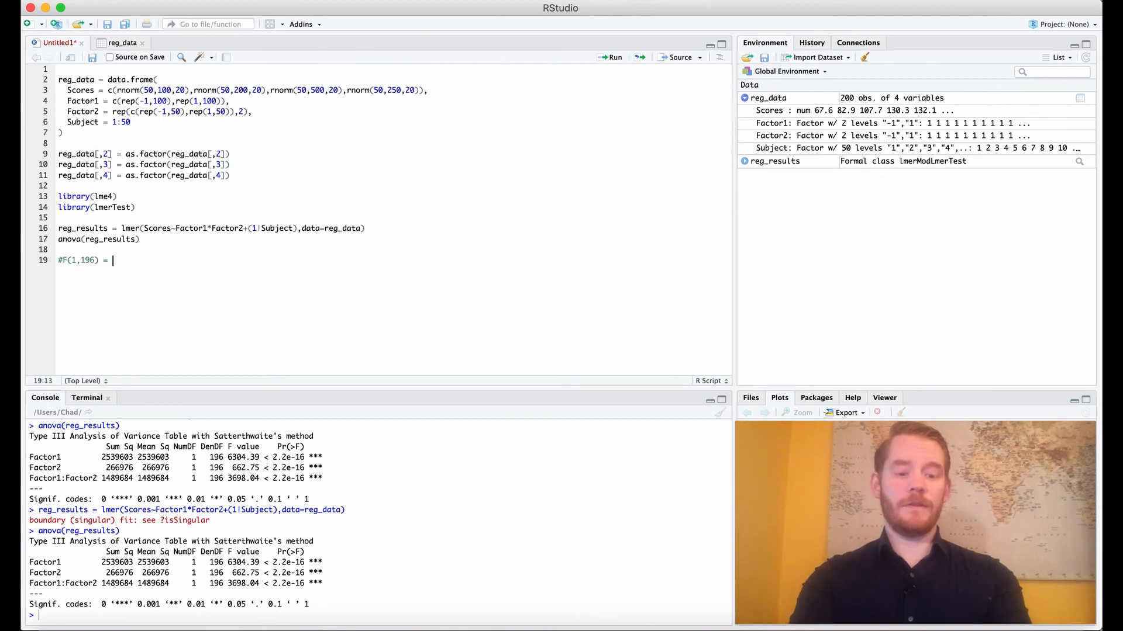
{"action": "type", "text": "6"}
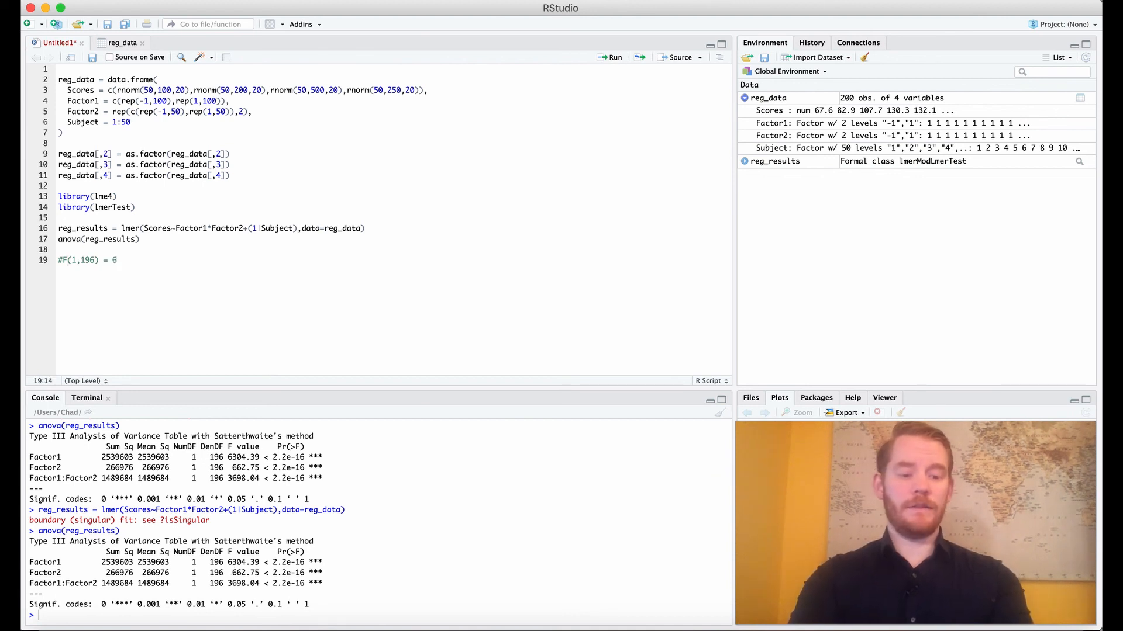
{"action": "type", "text": "304"}
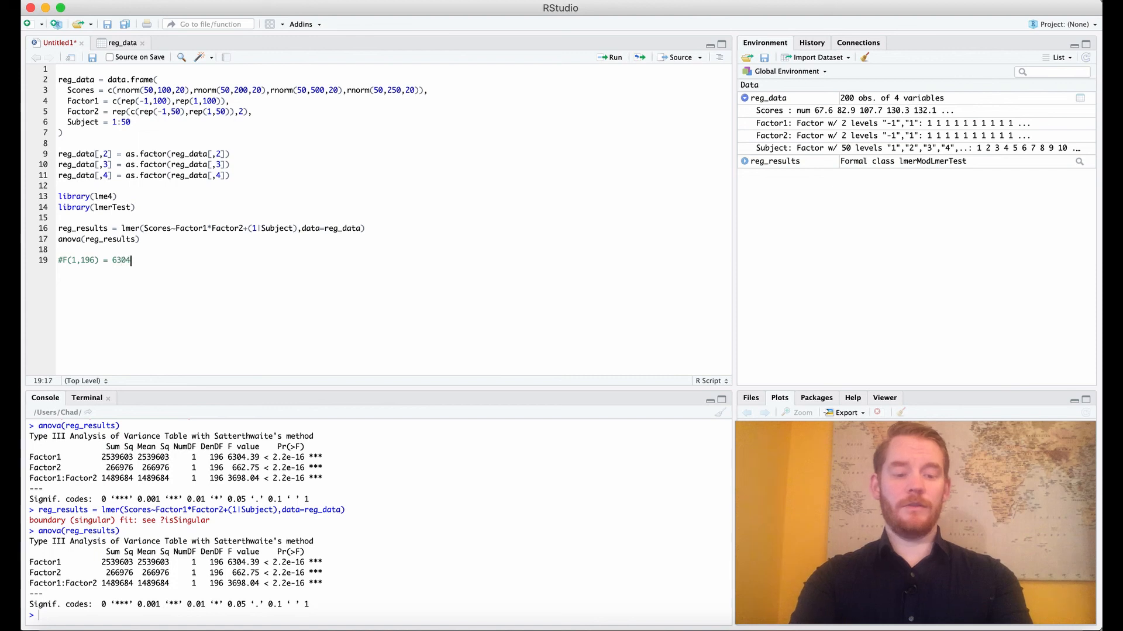
{"action": "type", "text": ".39, p"}
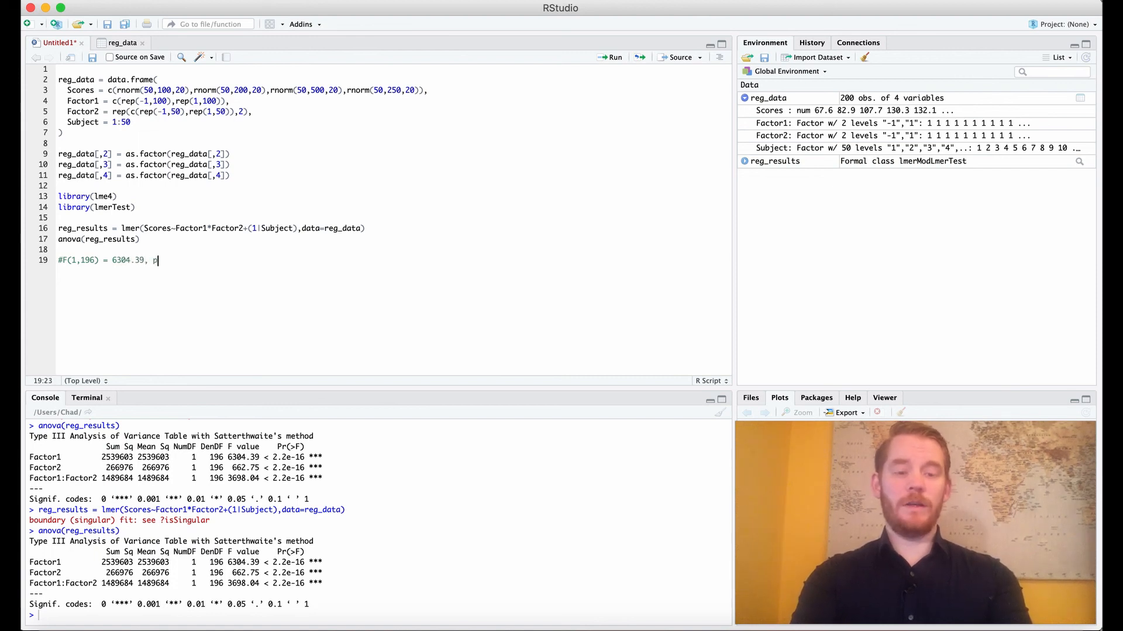
{"action": "type", "text": "< ."}
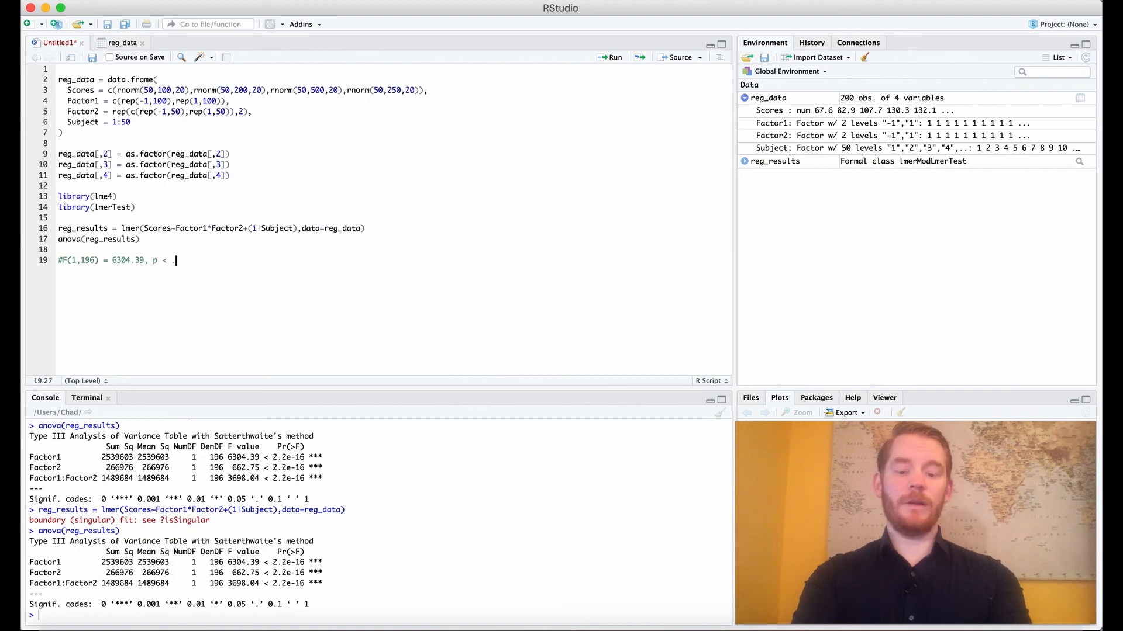
{"action": "type", "text": "0001"}
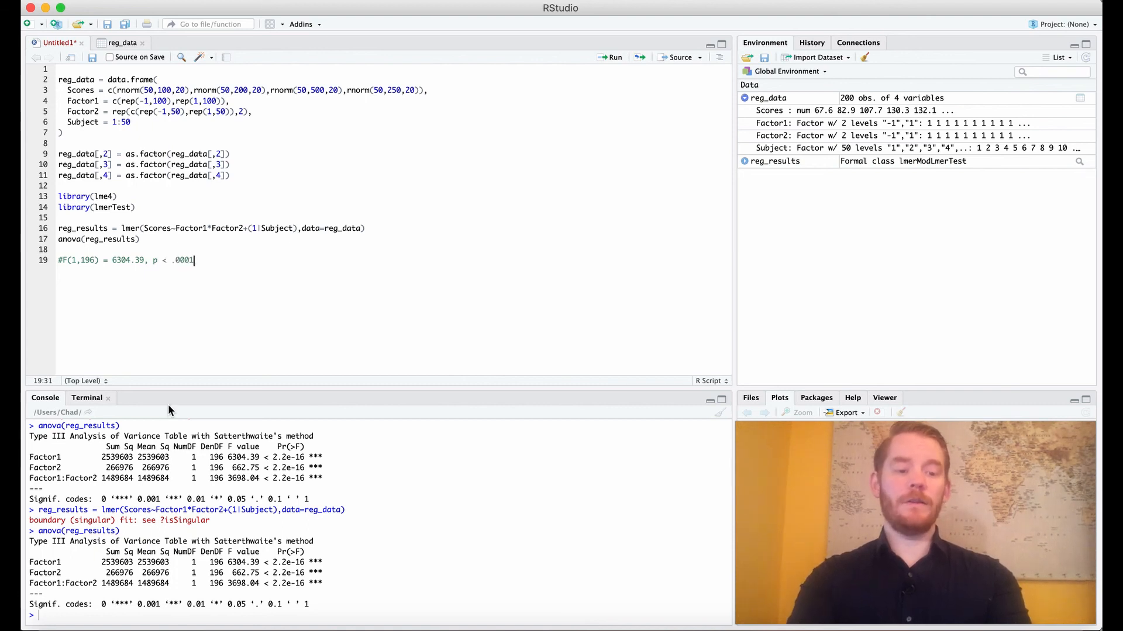
{"action": "mouse_move", "coordinate": [552, 276]}
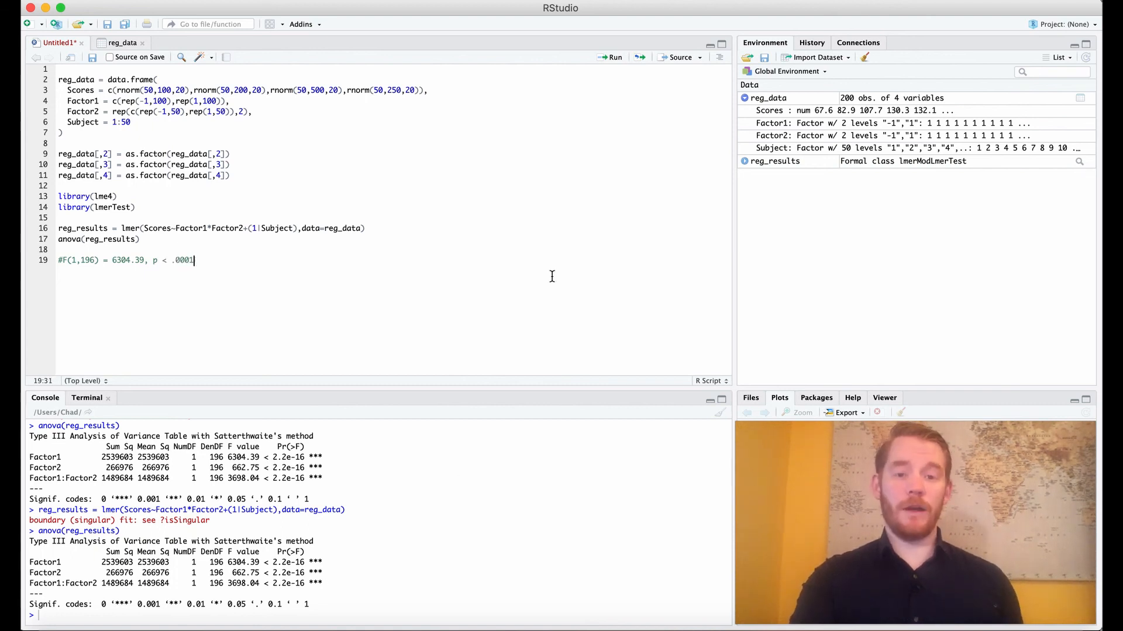